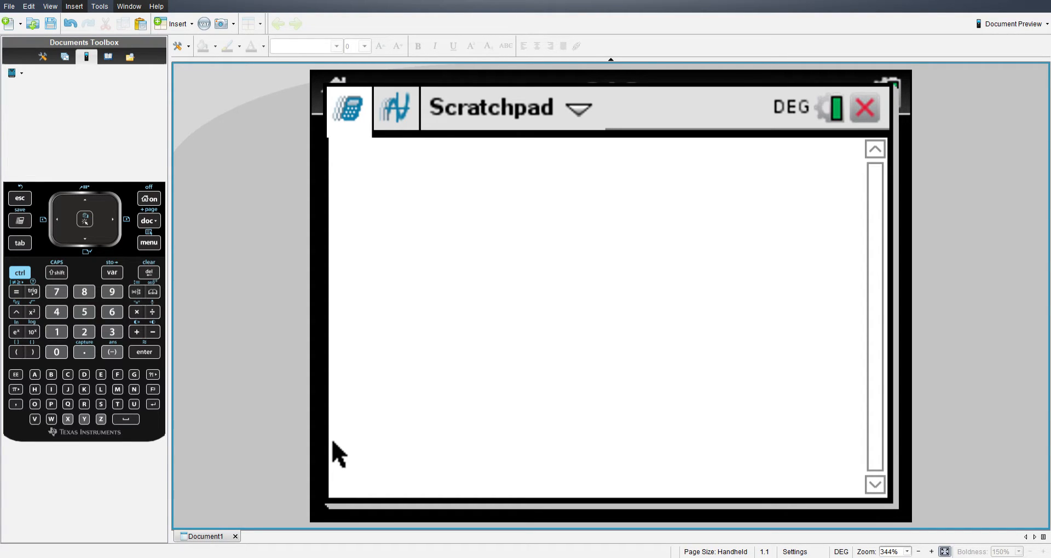
pyautogui.moveTo(575, 159)
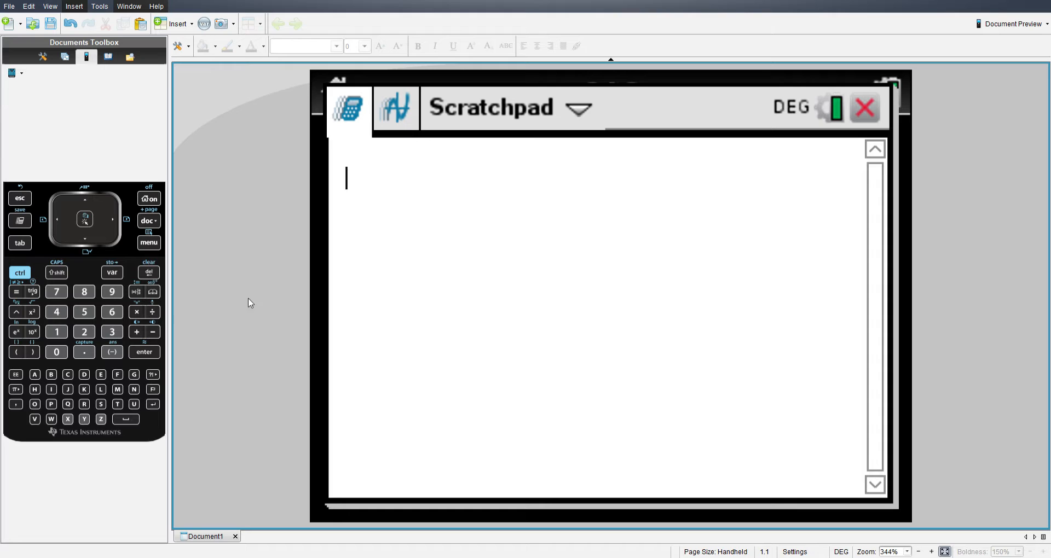
pyautogui.moveTo(465, 279)
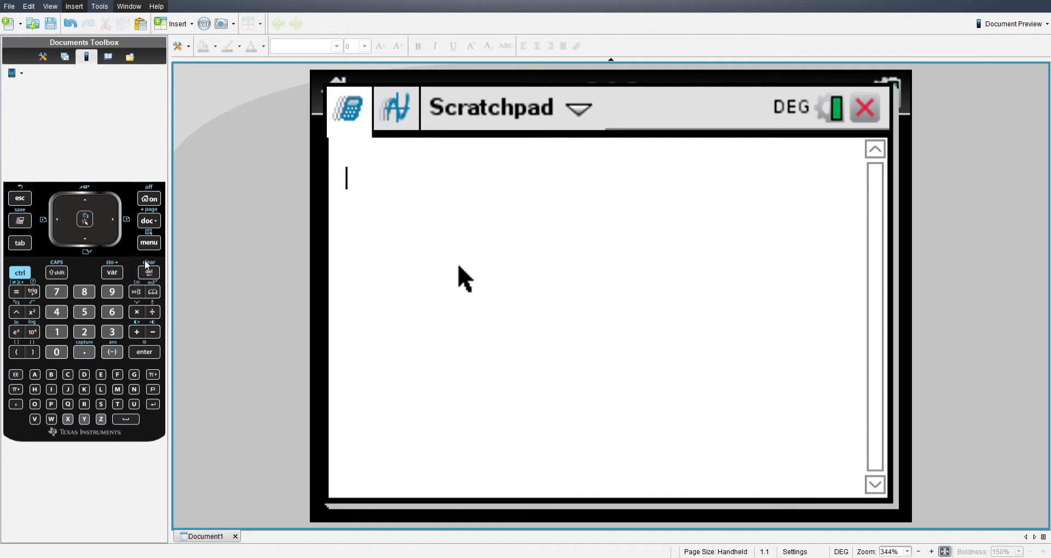
pyautogui.moveTo(403, 190)
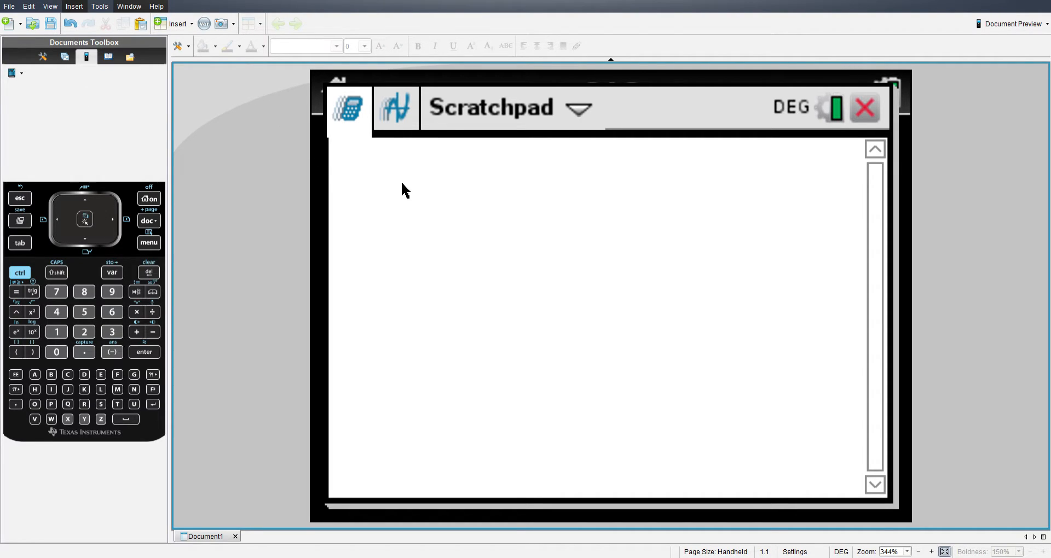
pyautogui.moveTo(379, 171)
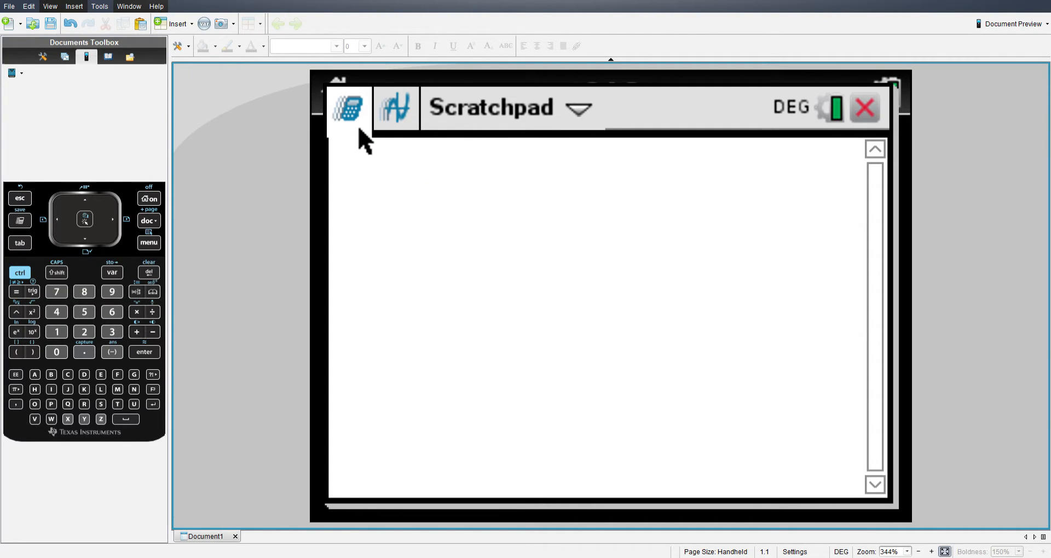
pyautogui.moveTo(569, 220)
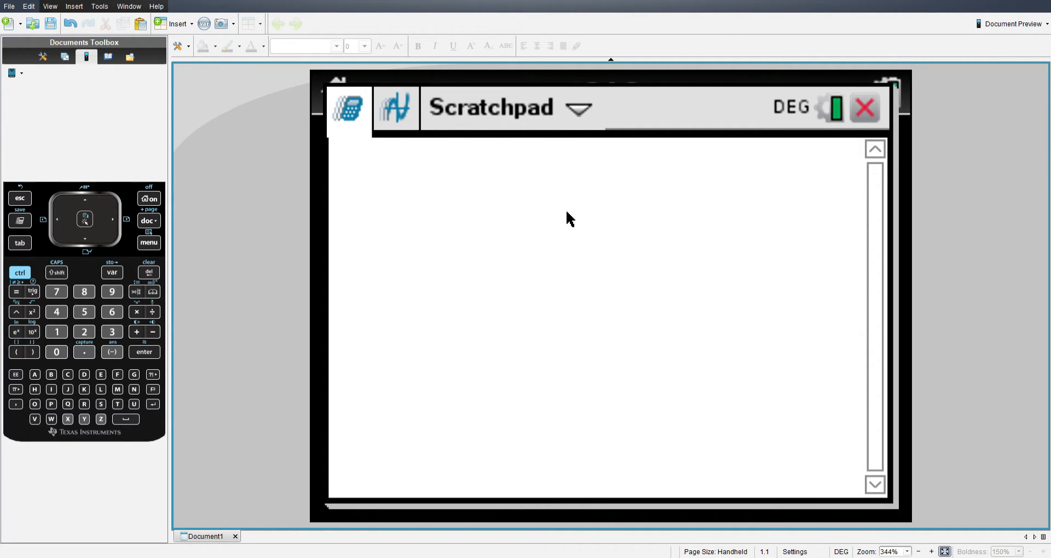
pyautogui.moveTo(466, 235)
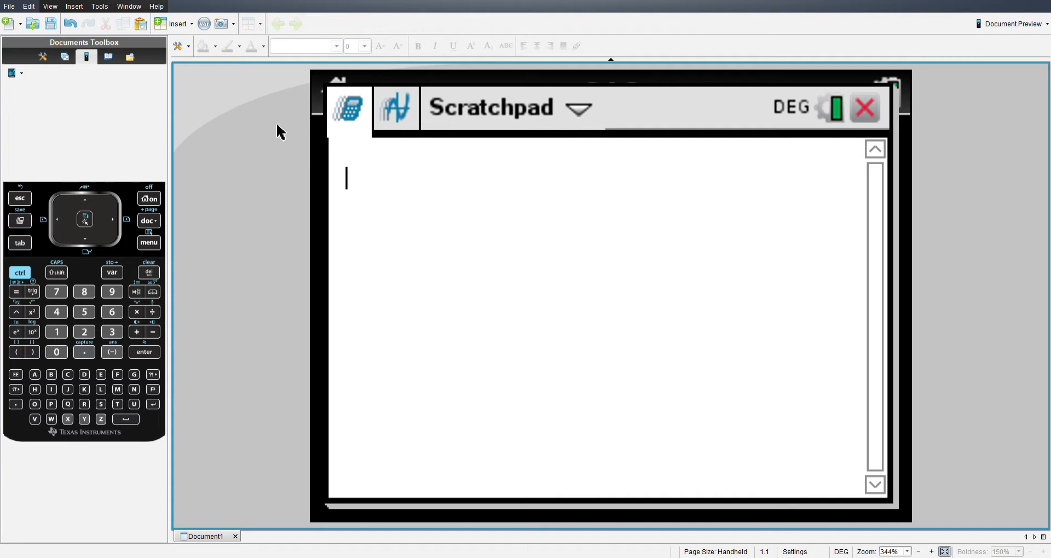
pyautogui.moveTo(430, 334)
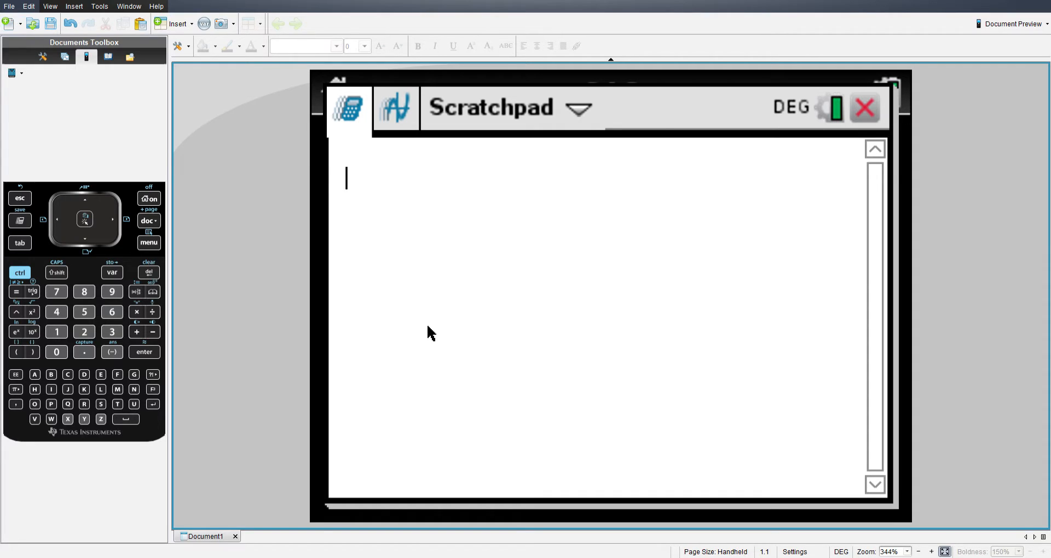
pyautogui.moveTo(342, 300)
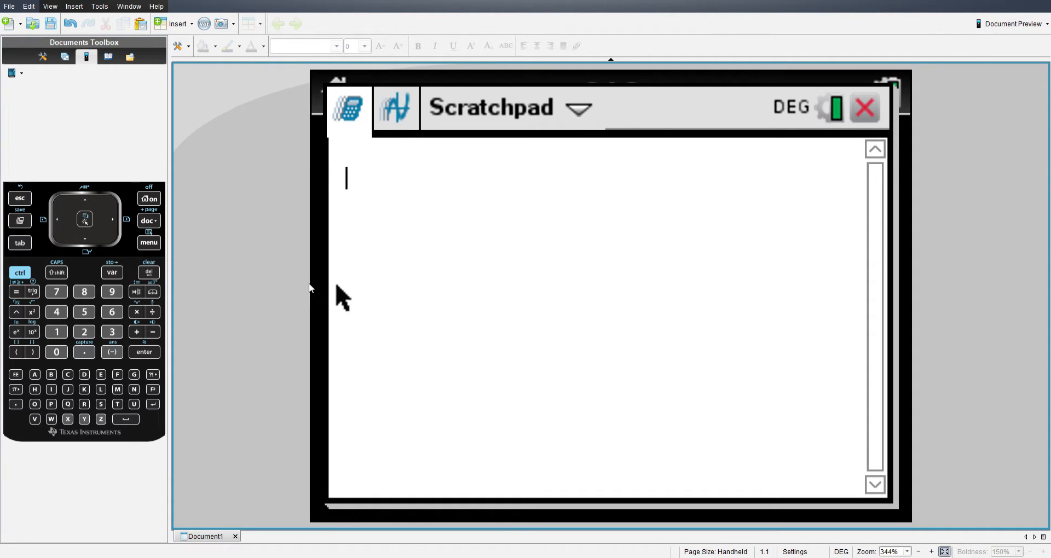
pyautogui.moveTo(464, 186)
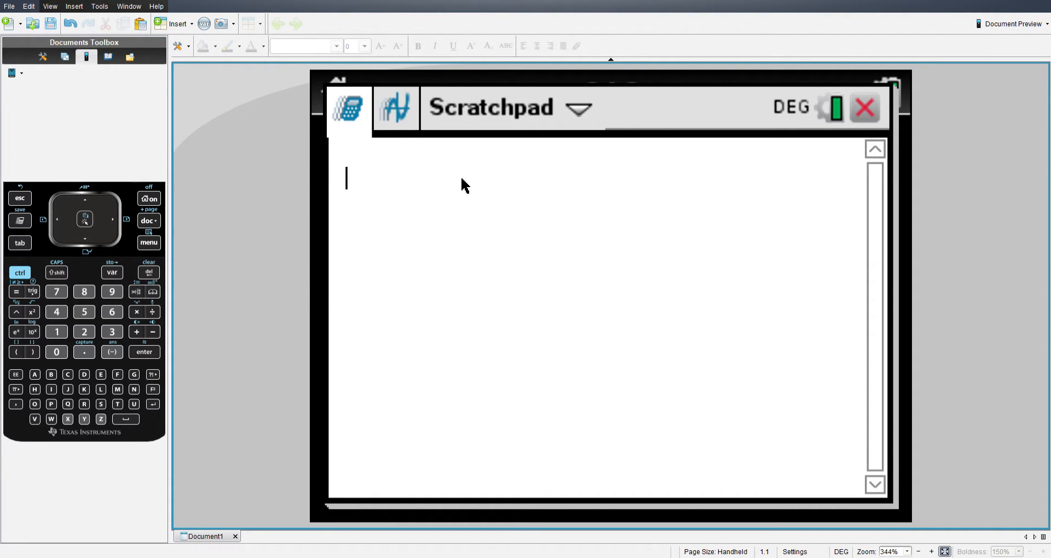
pyautogui.moveTo(483, 159)
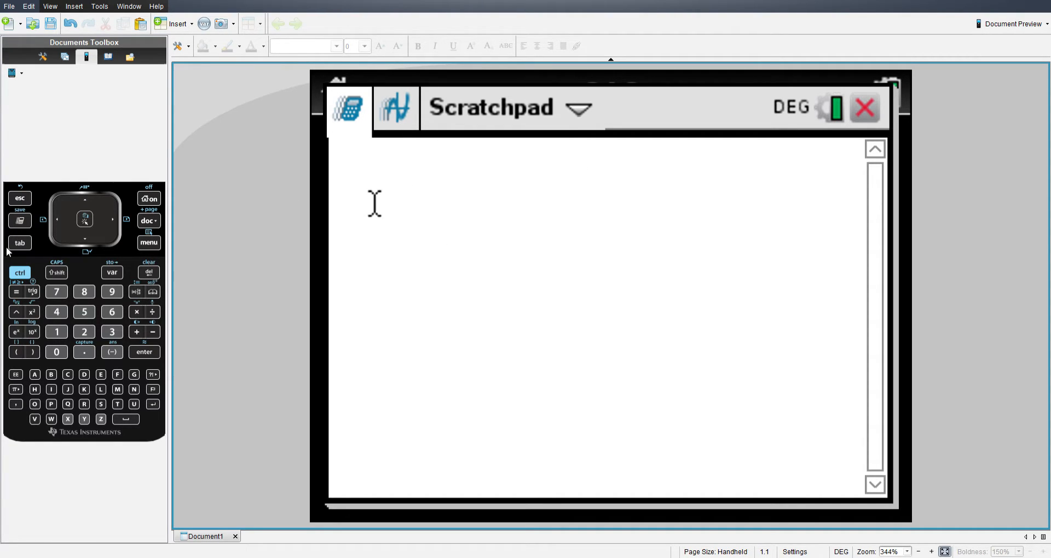
# Build (√3/2 + 1/2) inside parentheses on the Scratchpad entry line
pyautogui.click(16, 352)
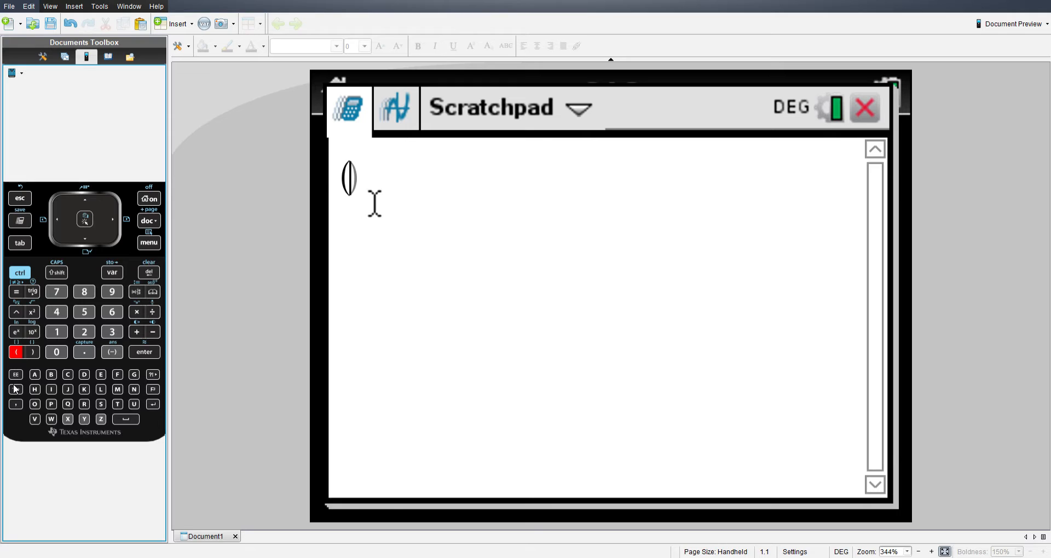
pyautogui.moveTo(223, 213)
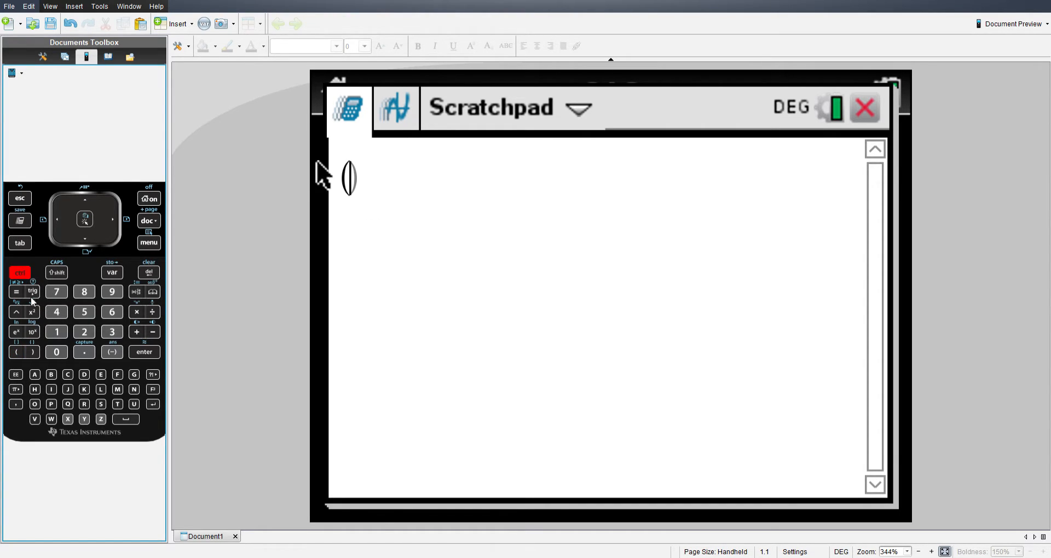
pyautogui.click(35, 311)
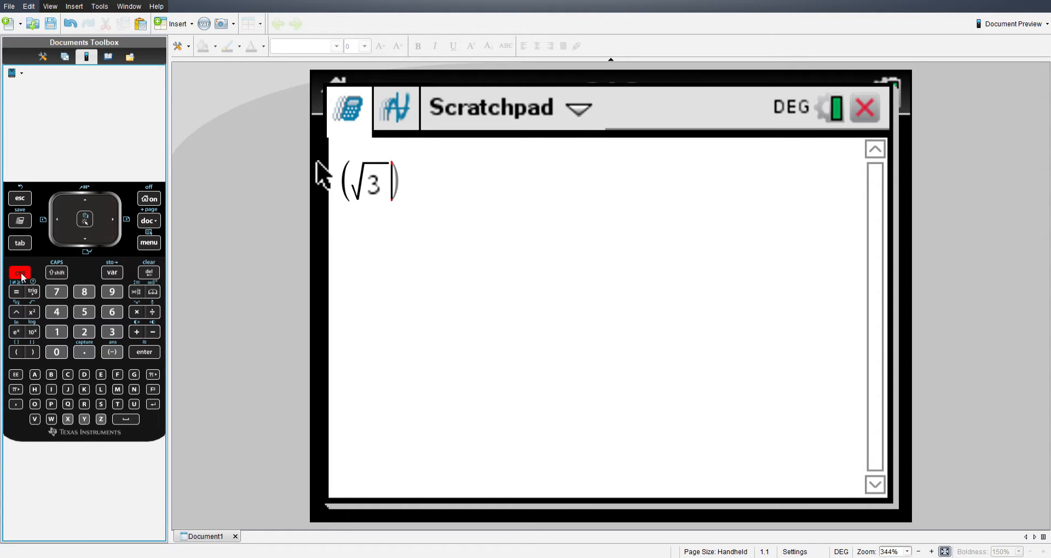
pyautogui.click(83, 331)
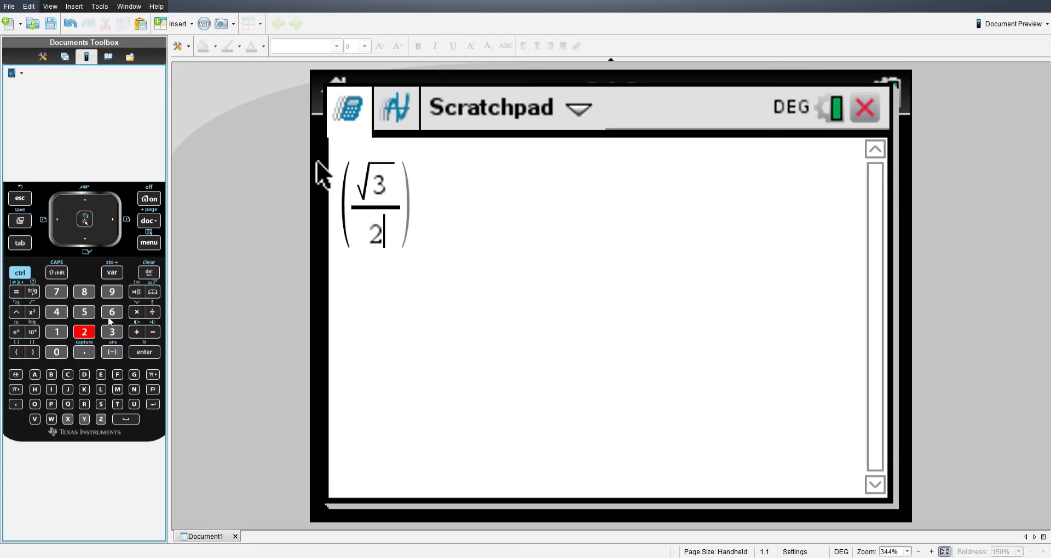
pyautogui.moveTo(404, 219)
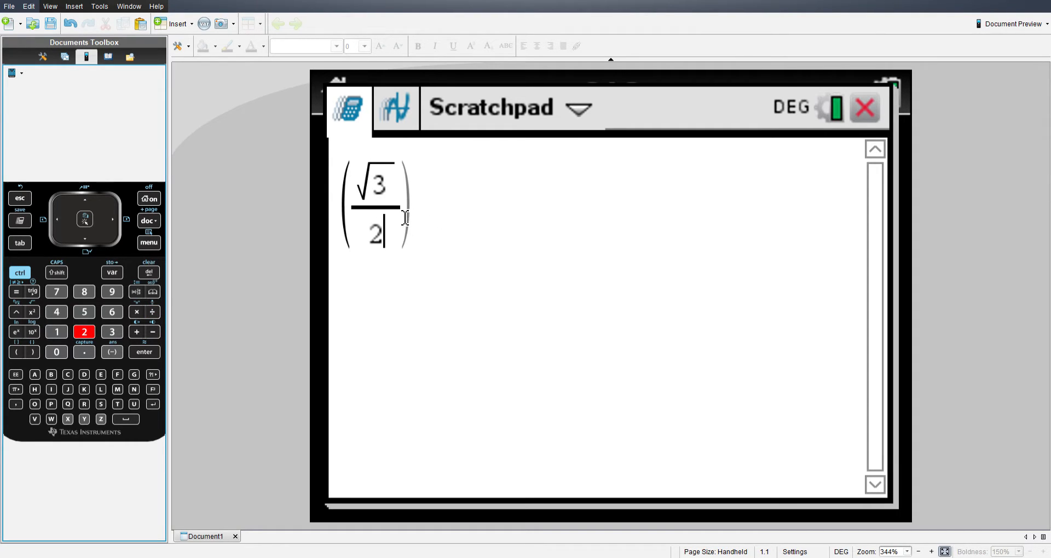
pyautogui.moveTo(363, 204)
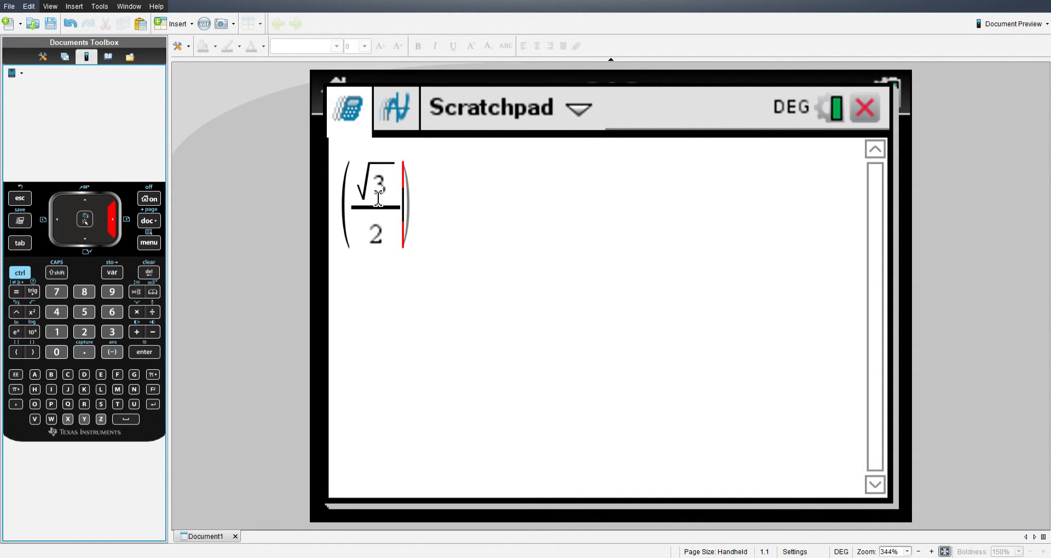
pyautogui.moveTo(337, 277)
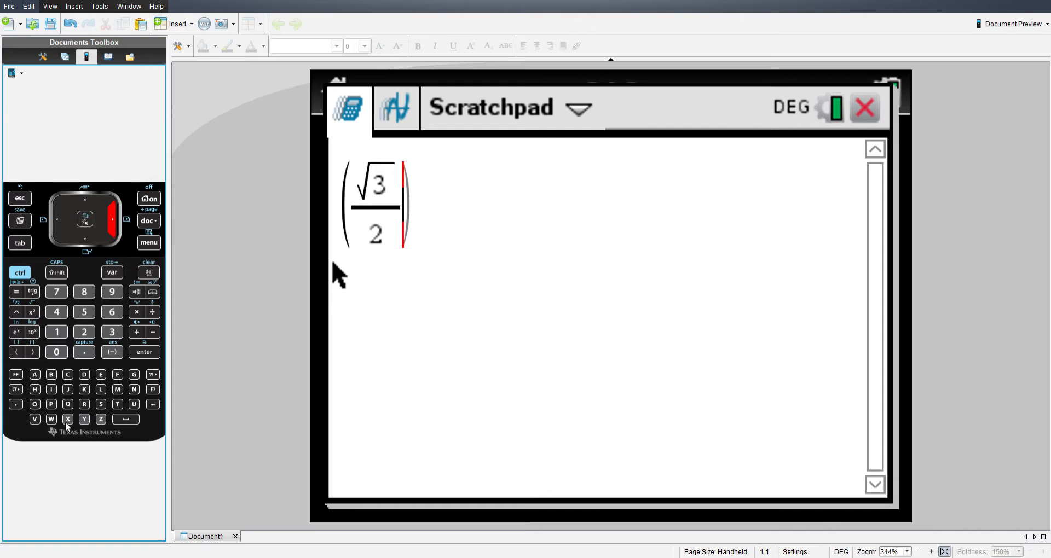
pyautogui.moveTo(151, 340)
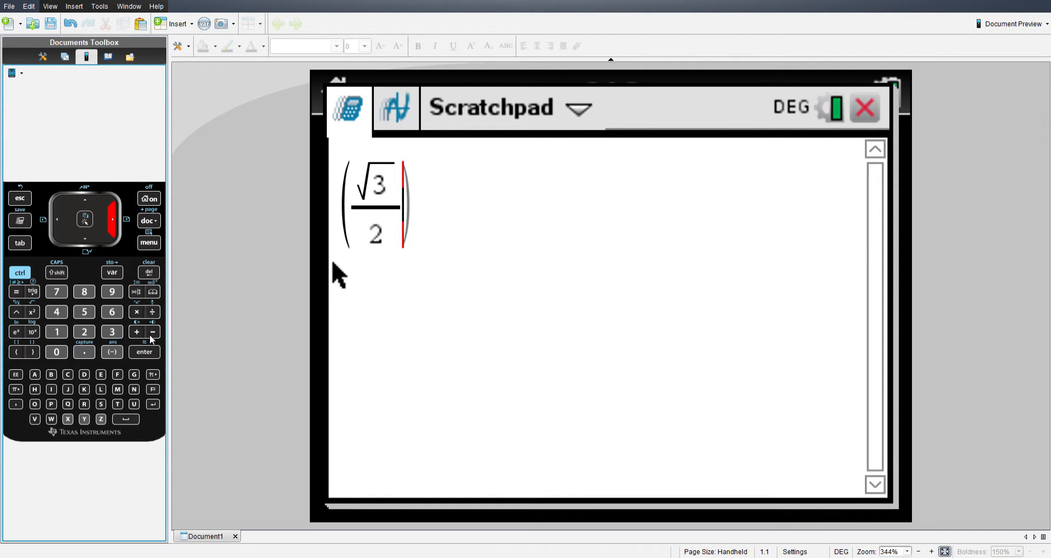
pyautogui.click(136, 332)
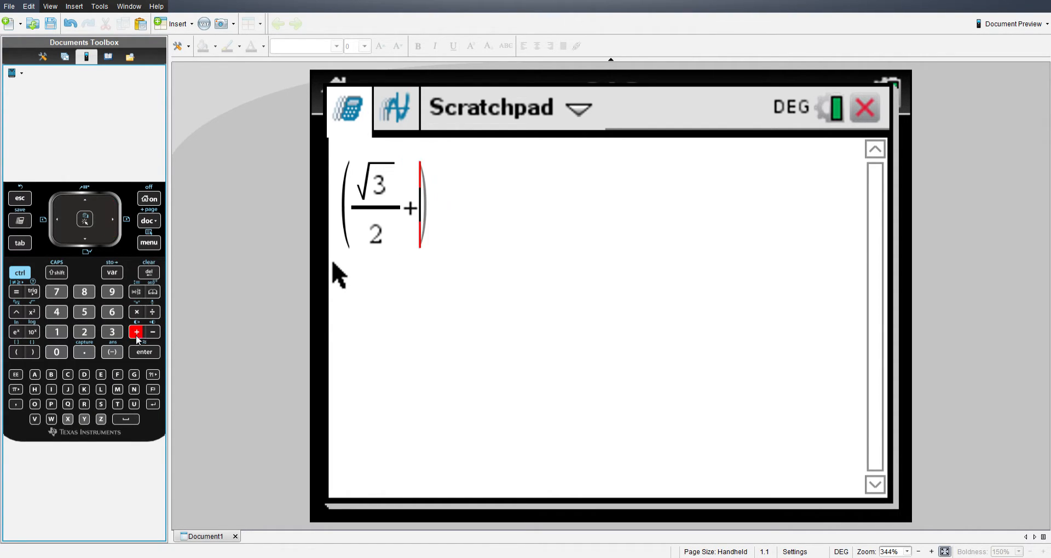
pyautogui.click(57, 331)
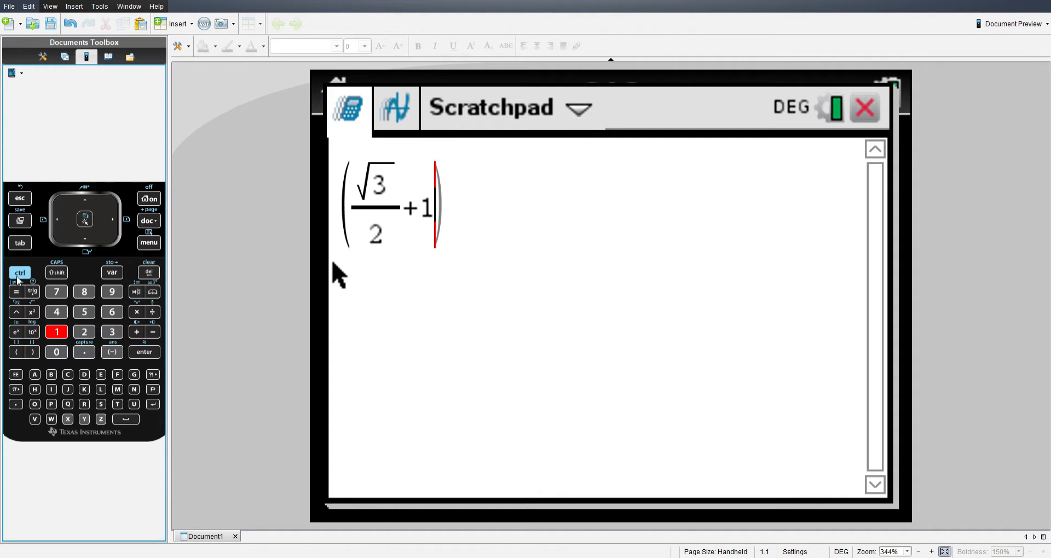
pyautogui.click(84, 332)
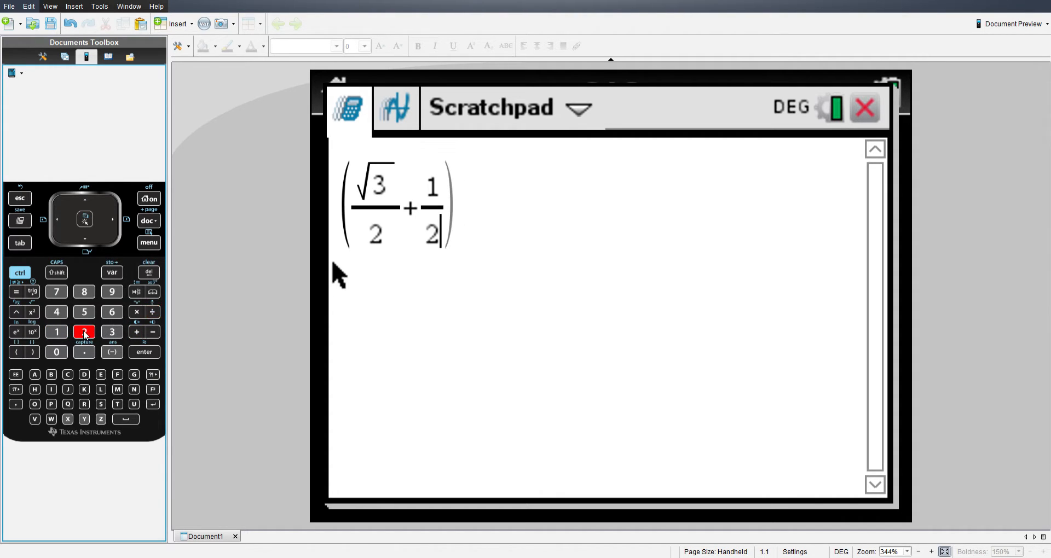
pyautogui.click(84, 333)
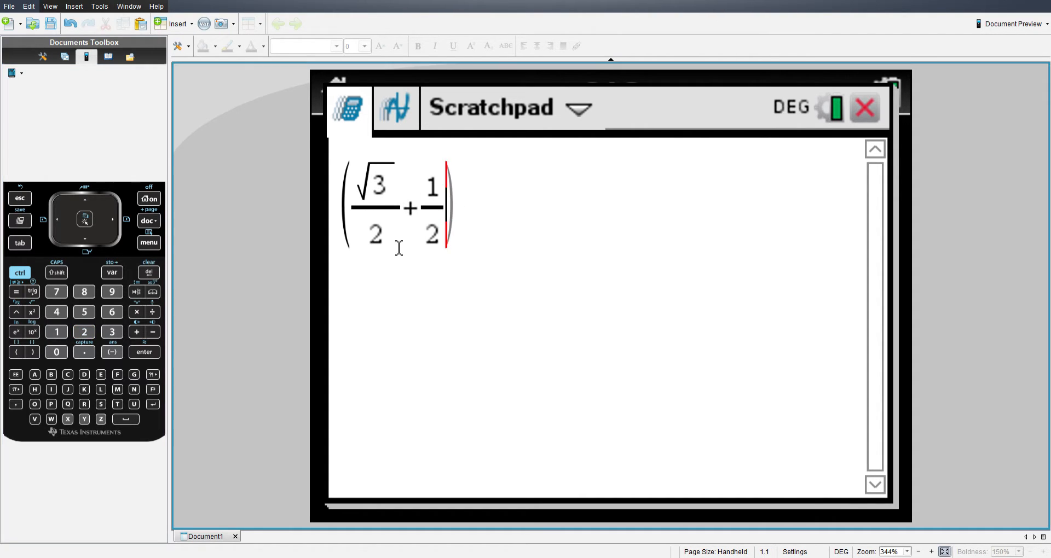
pyautogui.moveTo(335, 272)
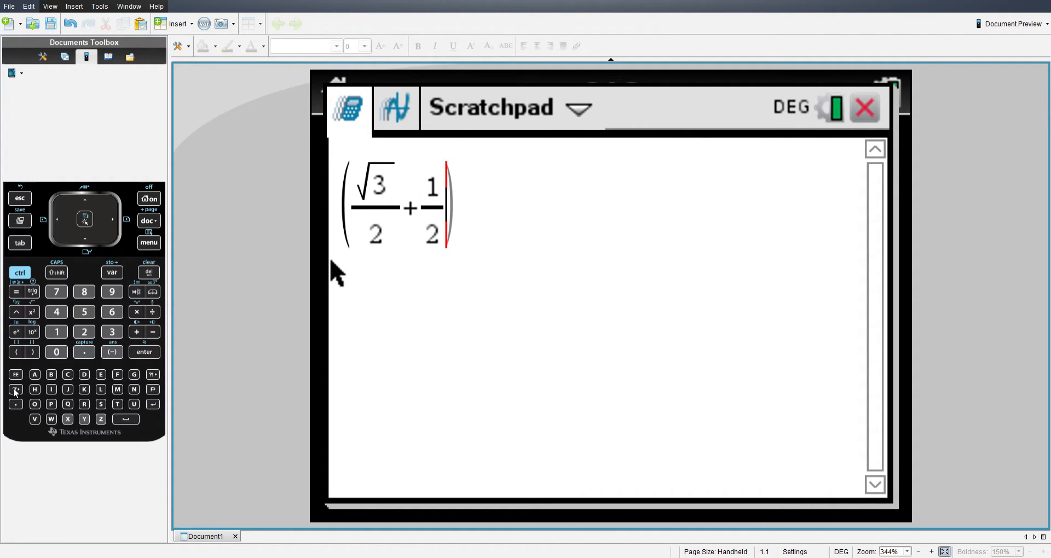
# Insert the imaginary unit i from the constants palette after 1/2
pyautogui.click(15, 390)
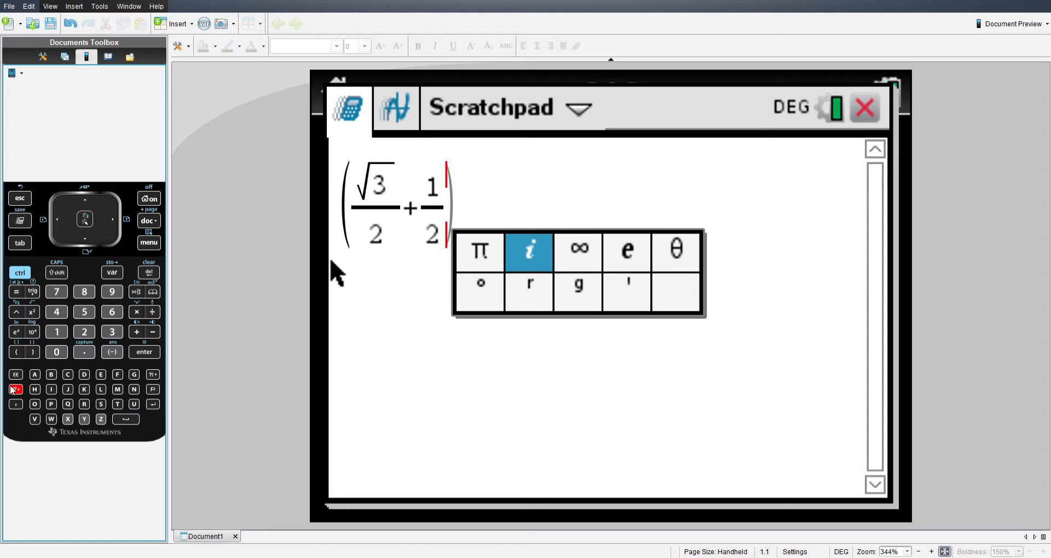
pyautogui.click(528, 251)
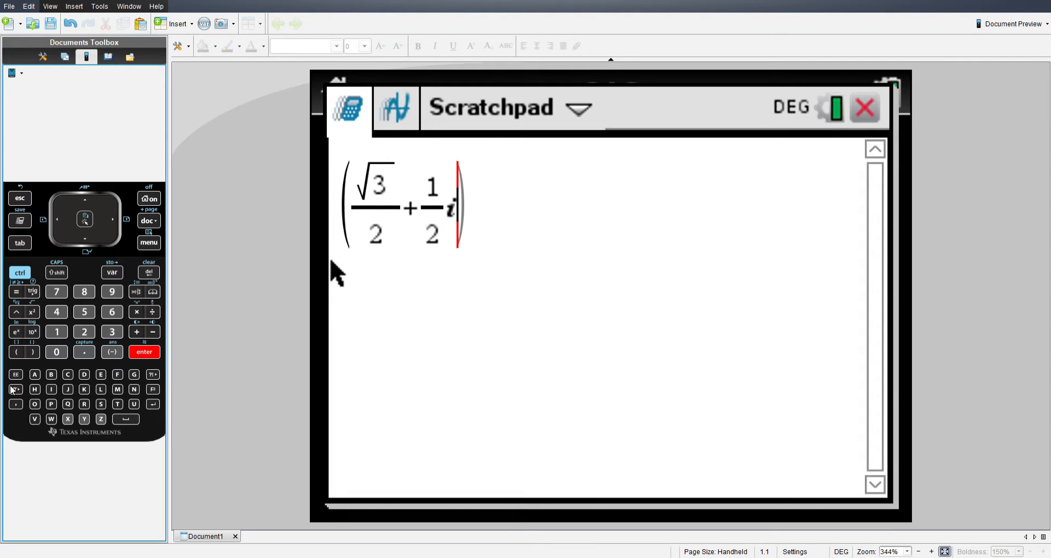
pyautogui.moveTo(478, 203)
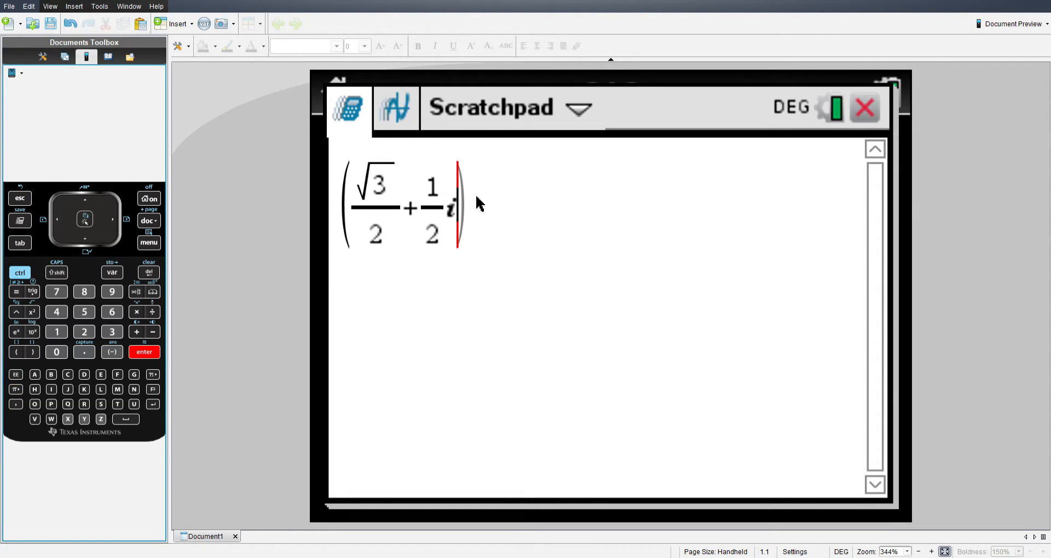
pyautogui.moveTo(453, 221)
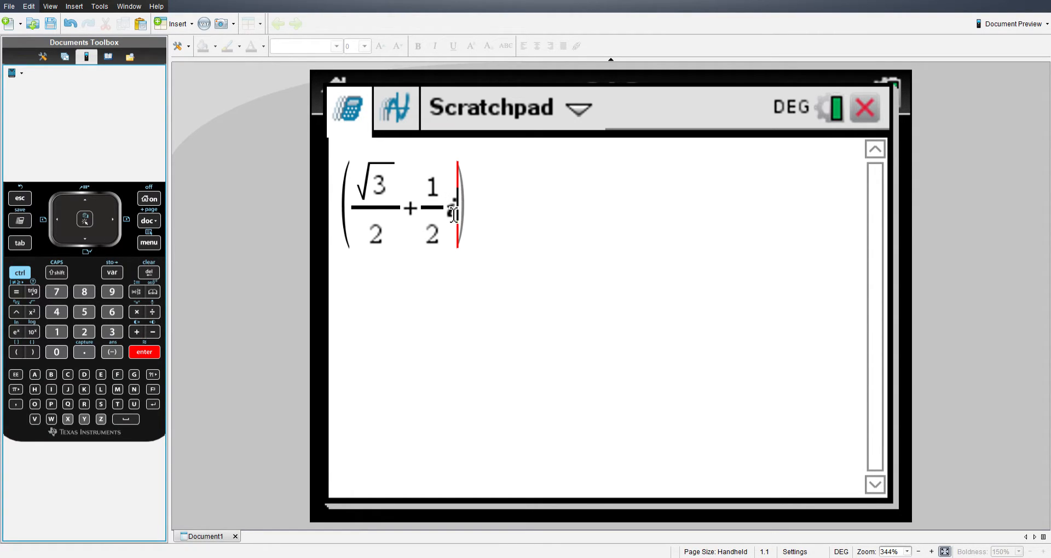
# Type i to finish √3/2 + 1/2·i for evaluation
pyautogui.write('i')
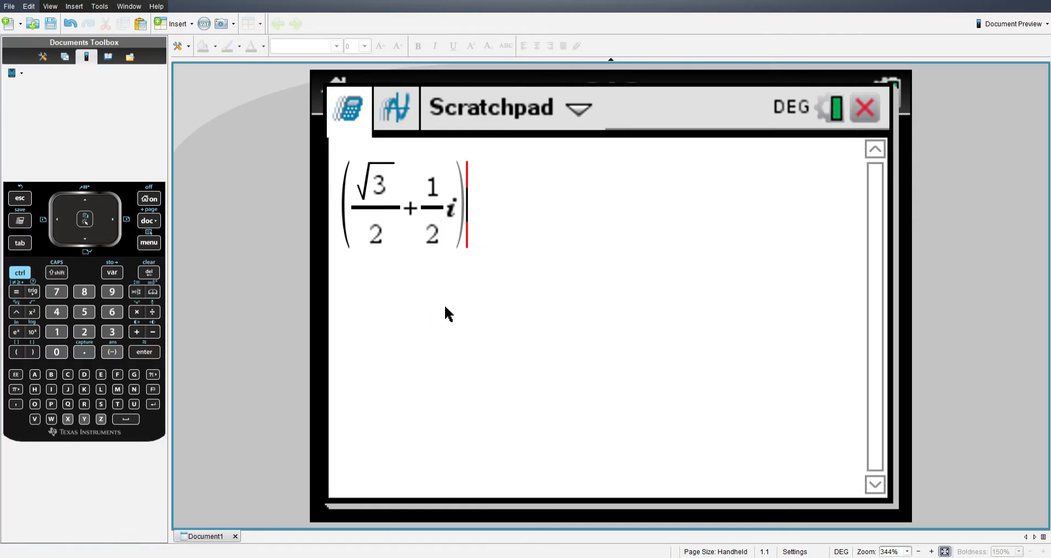
pyautogui.moveTo(441, 320)
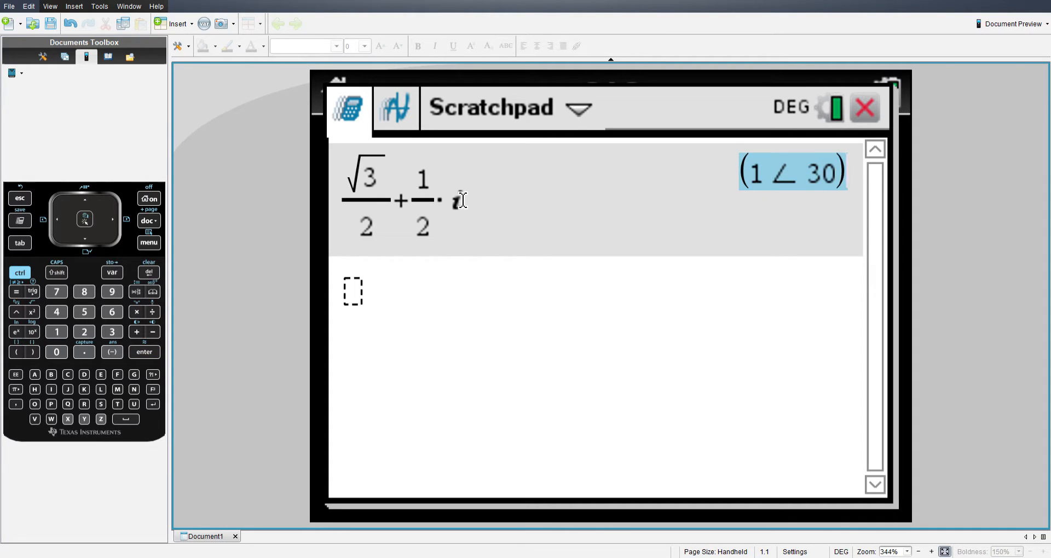
pyautogui.moveTo(501, 197)
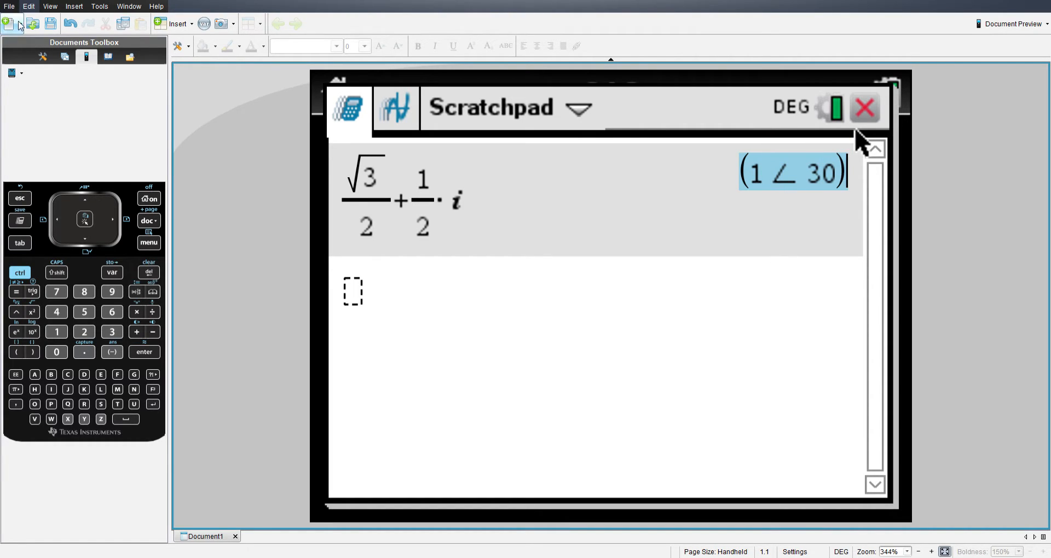
pyautogui.moveTo(415, 200)
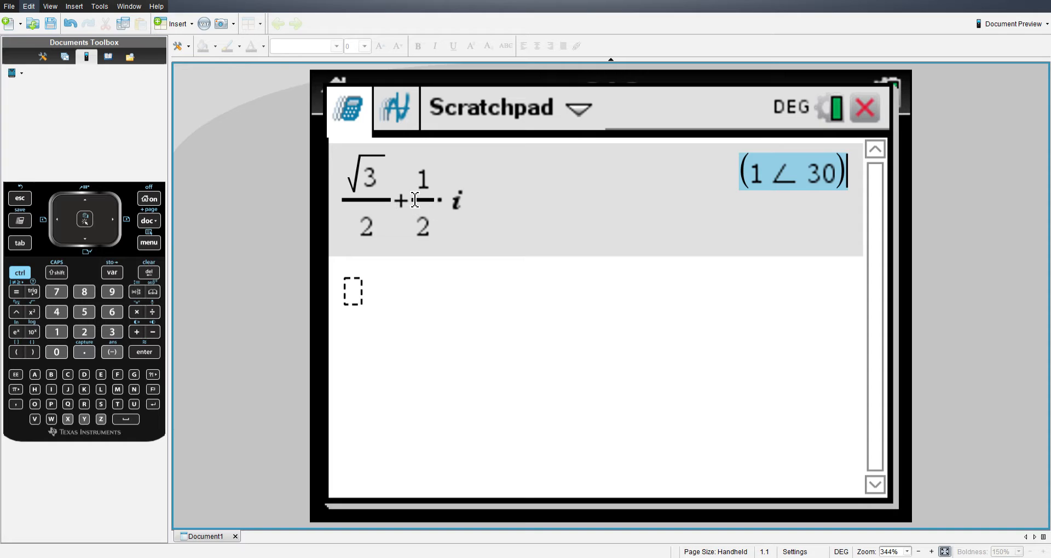
pyautogui.moveTo(848, 173)
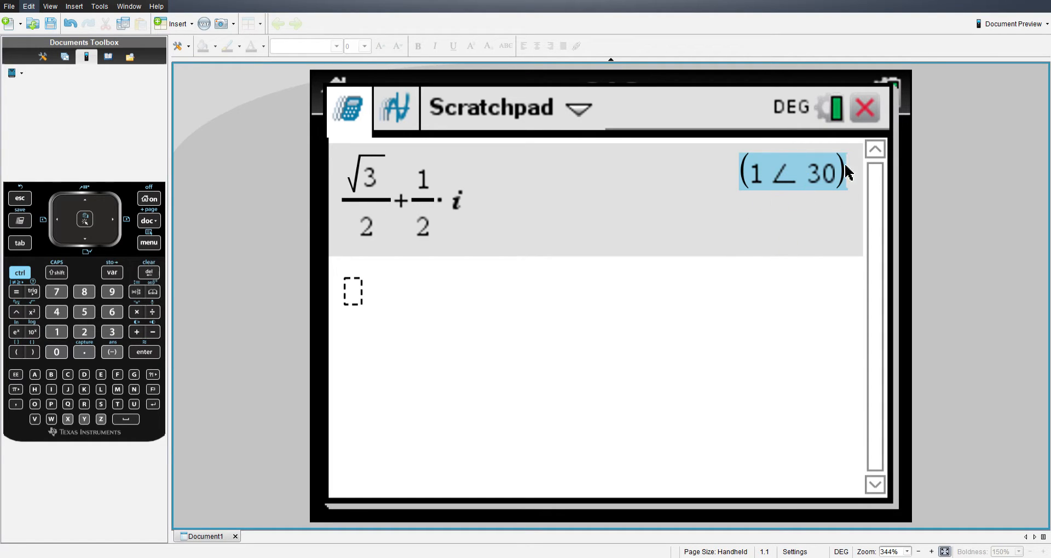
pyautogui.moveTo(782, 198)
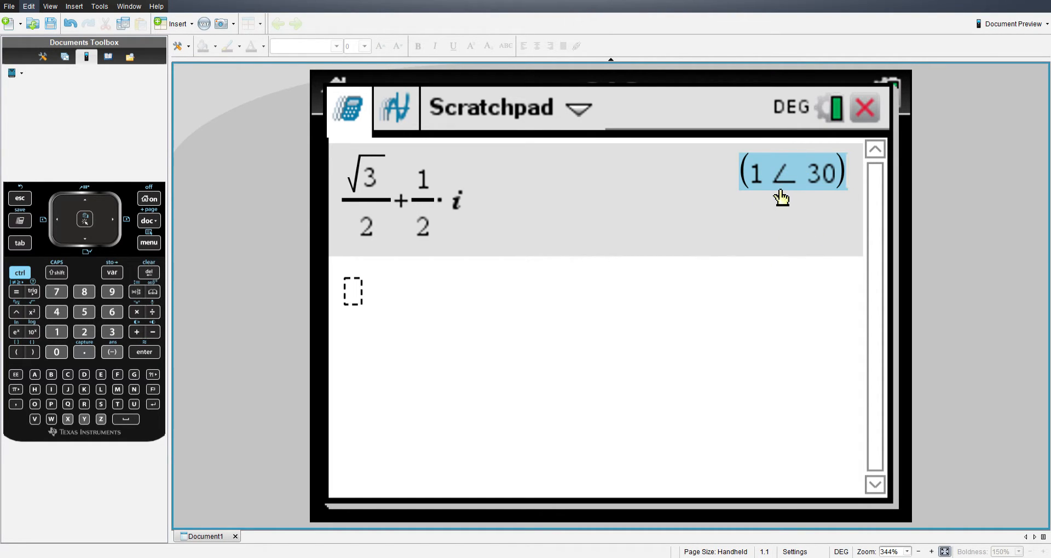
pyautogui.moveTo(804, 174)
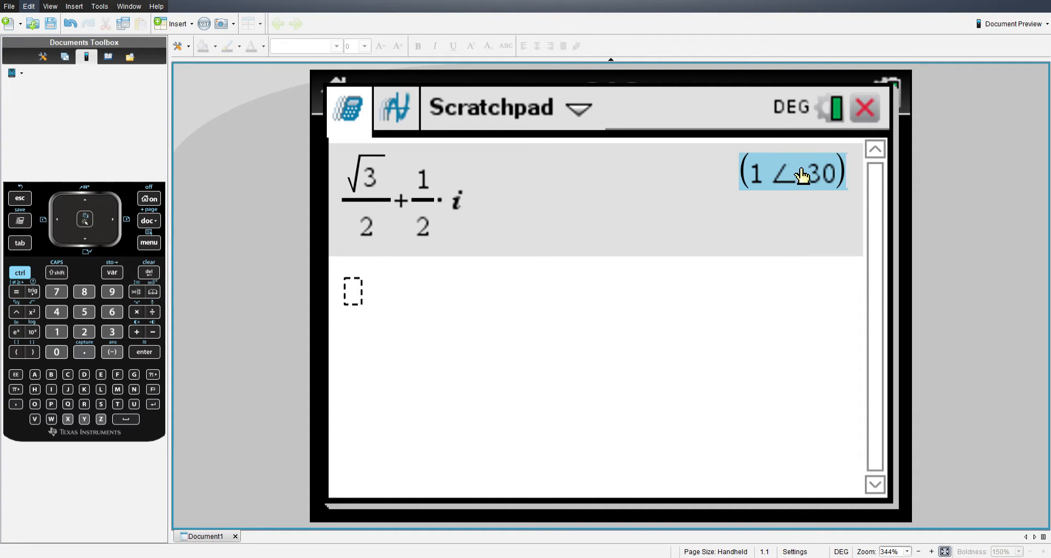
pyautogui.moveTo(411, 203)
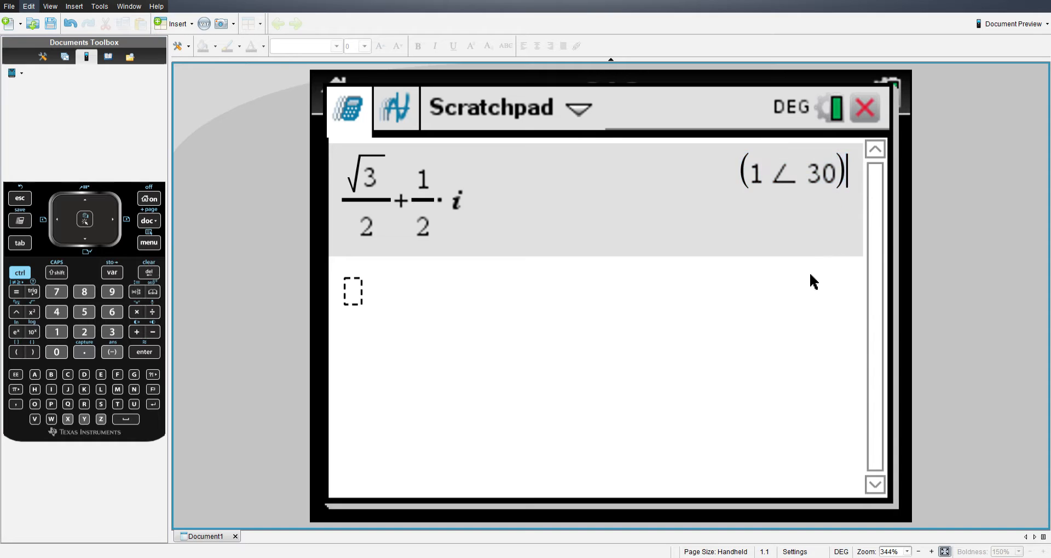
pyautogui.moveTo(791, 260)
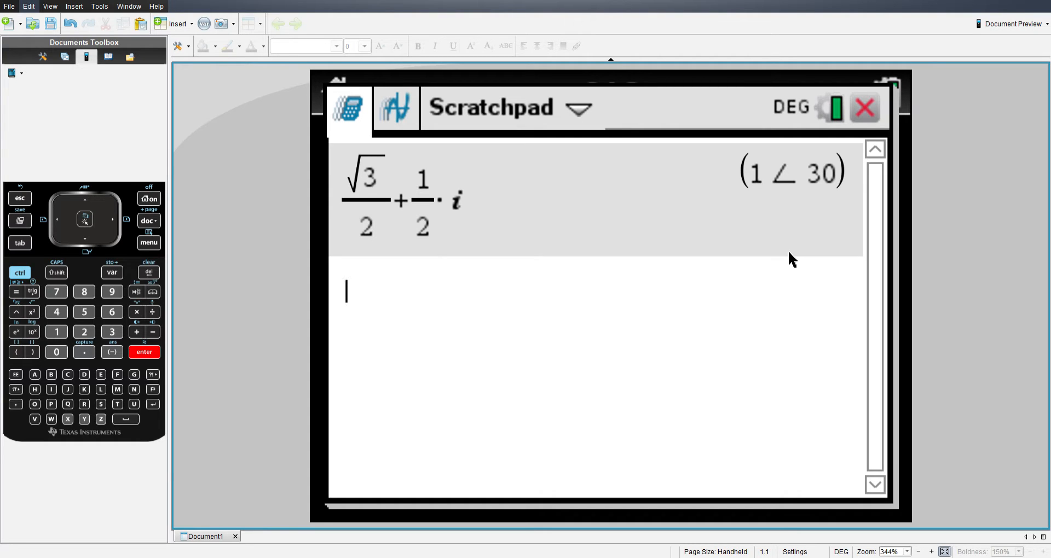
pyautogui.moveTo(484, 285)
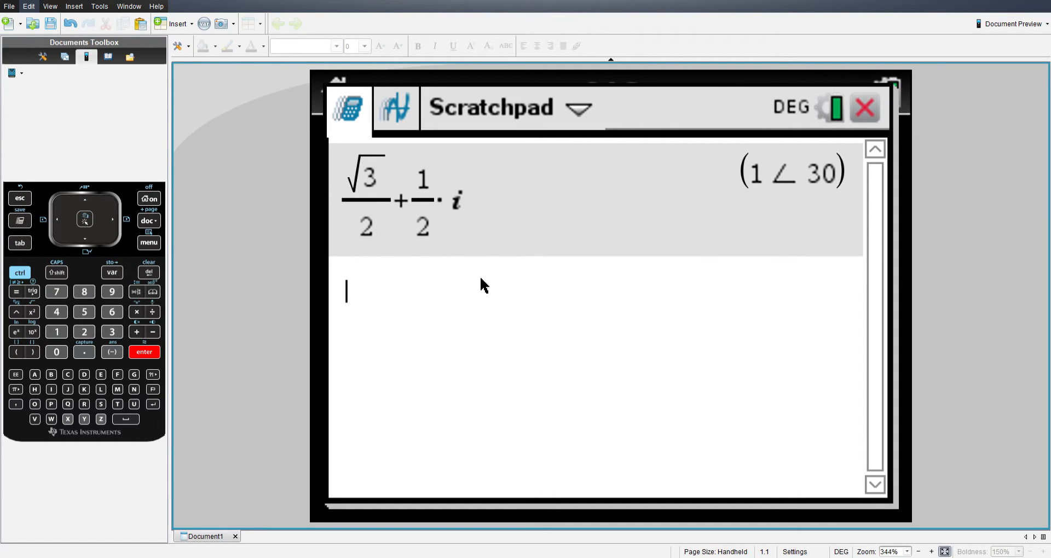
pyautogui.moveTo(621, 174)
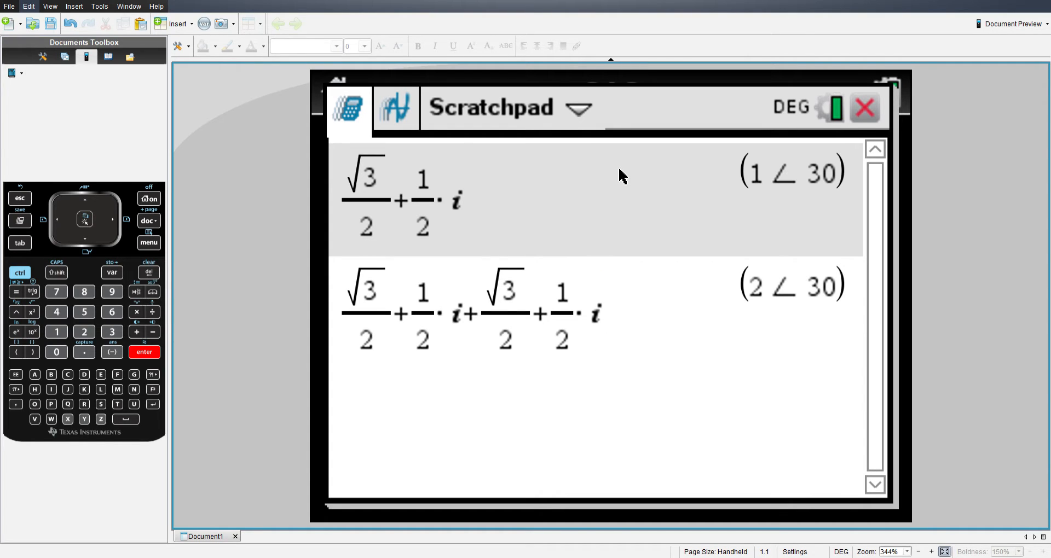
pyautogui.moveTo(824, 251)
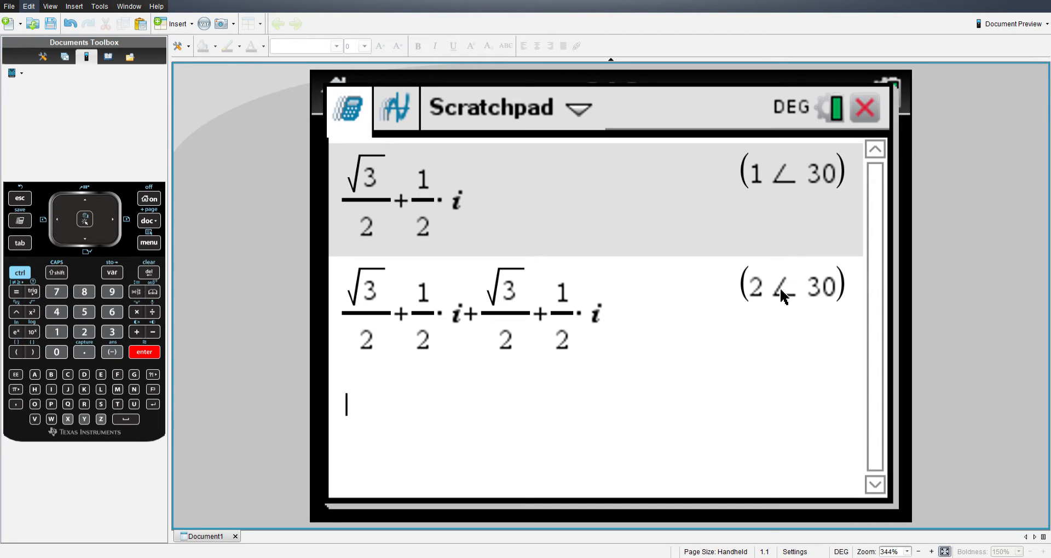
pyautogui.moveTo(808, 285)
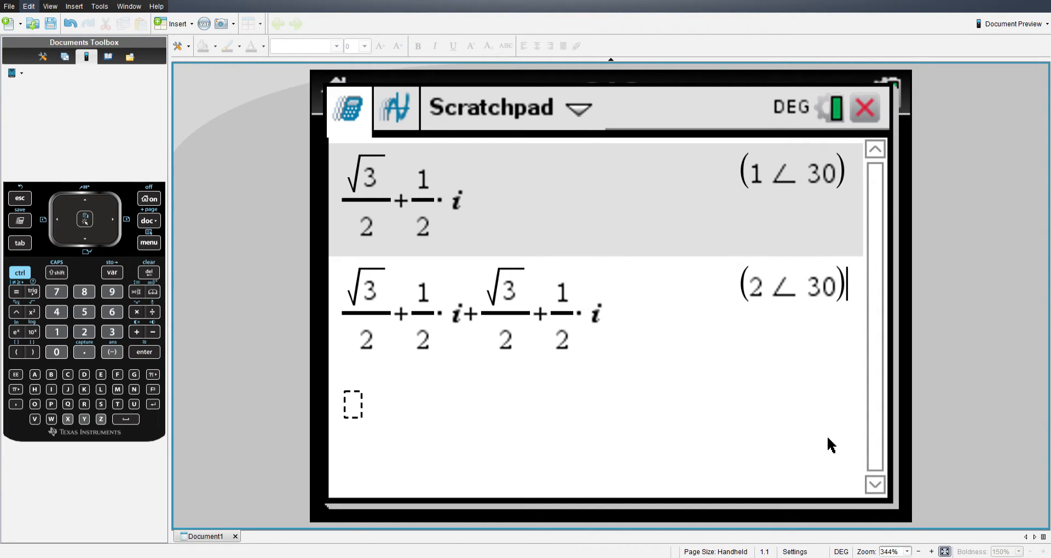
pyautogui.moveTo(783, 228)
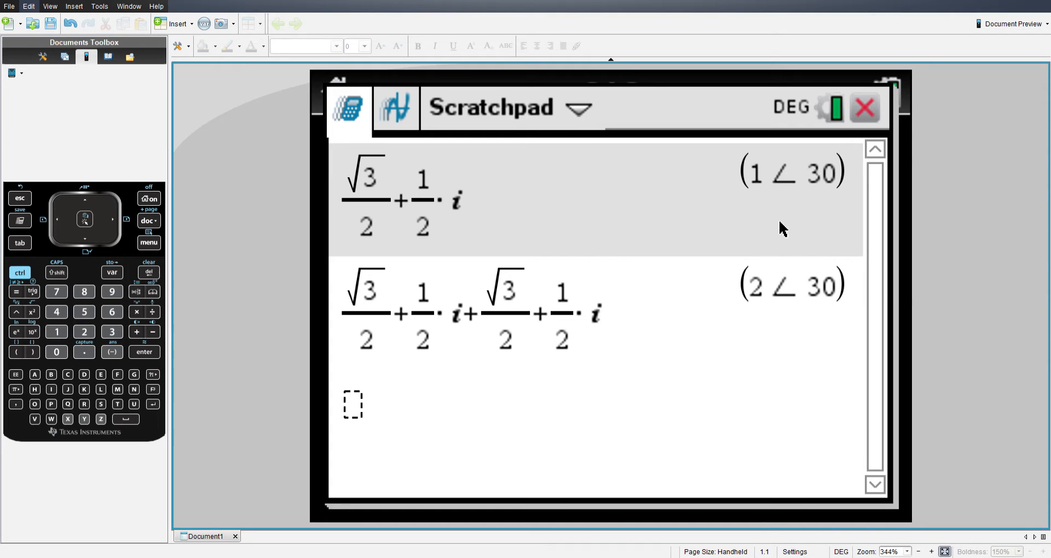
pyautogui.moveTo(807, 107)
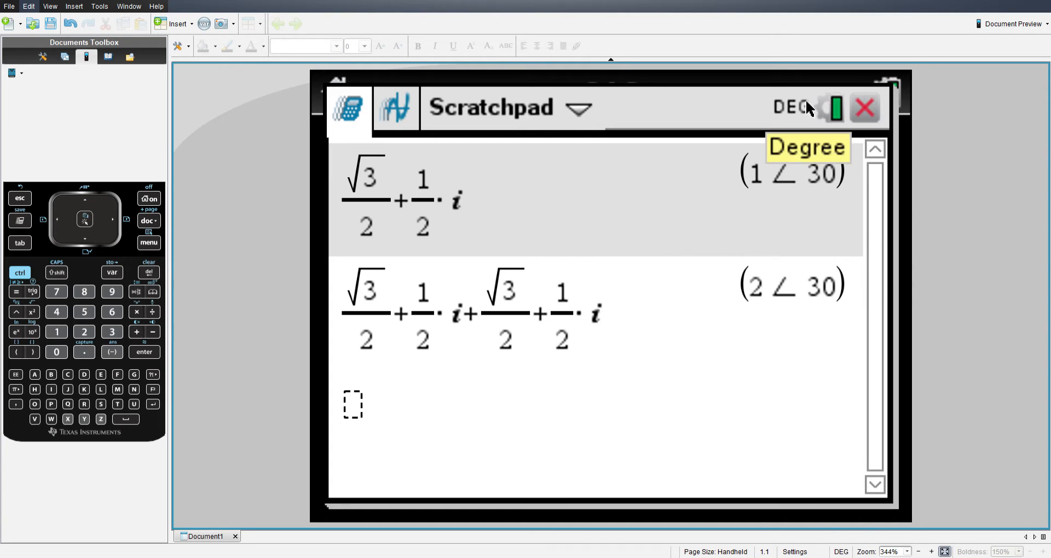
pyautogui.moveTo(831, 302)
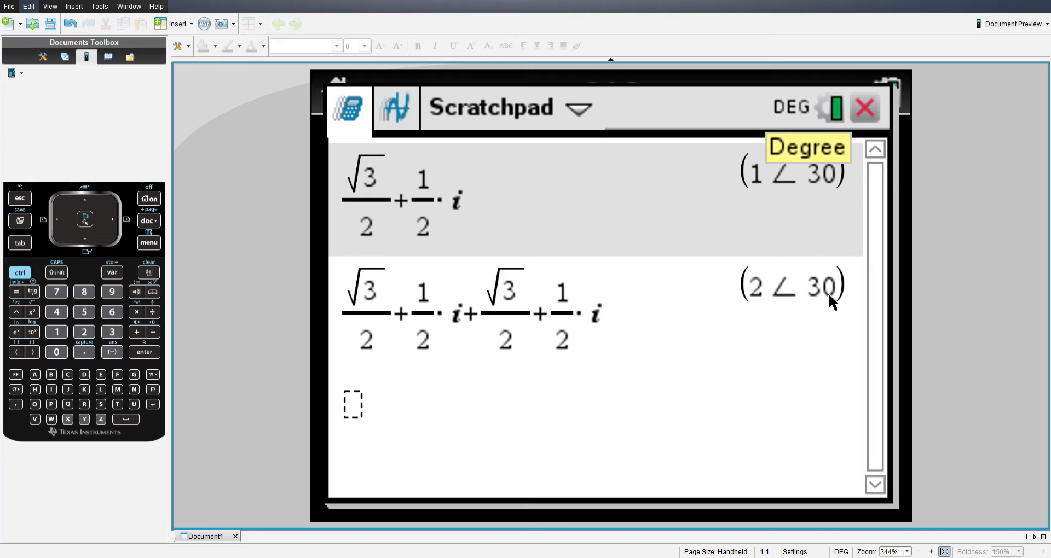
pyautogui.moveTo(720, 285)
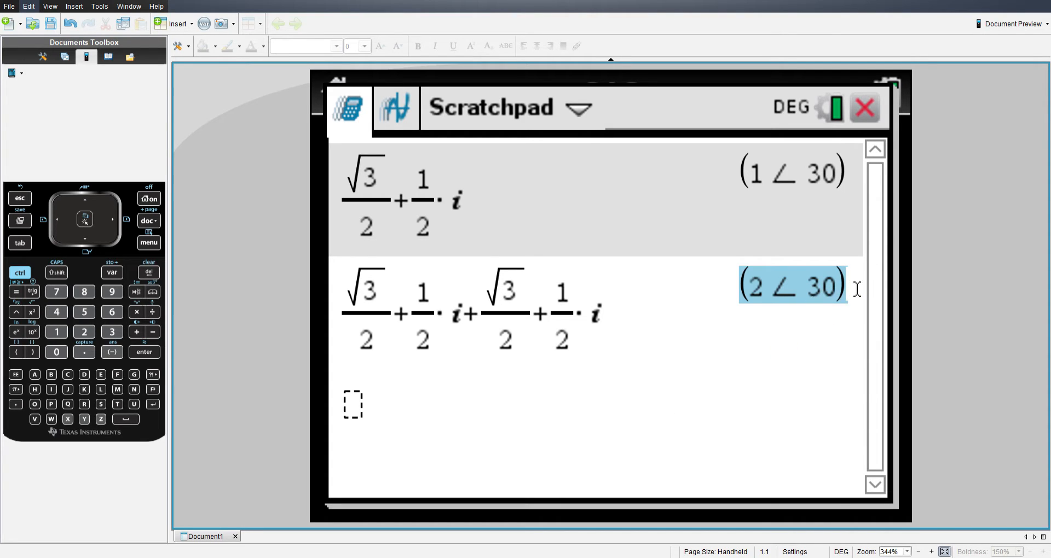
# Copy the history expression √3/2 + 1/2·i onto a new entry line
pyautogui.click(724, 480)
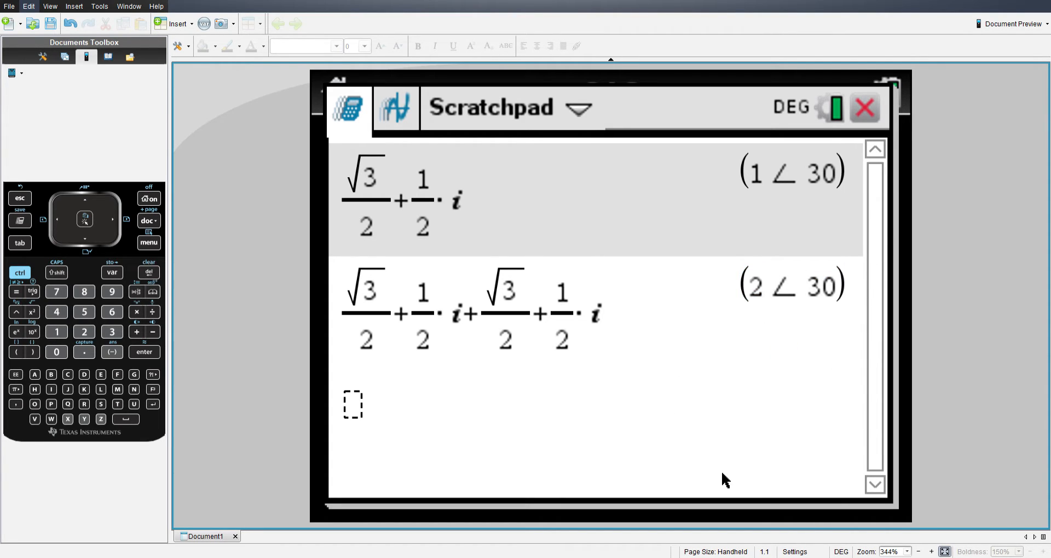
pyautogui.moveTo(848, 308)
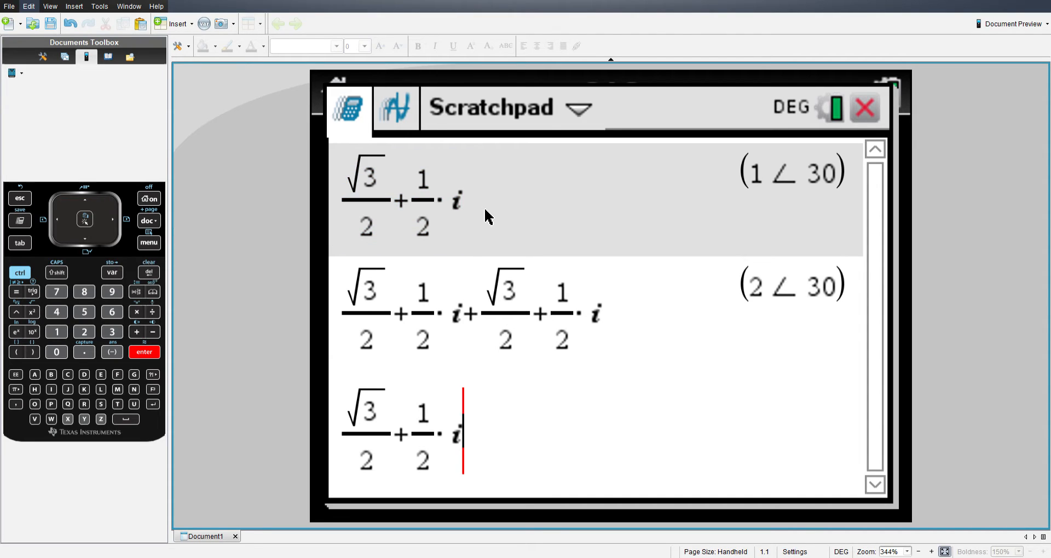
pyautogui.moveTo(409, 475)
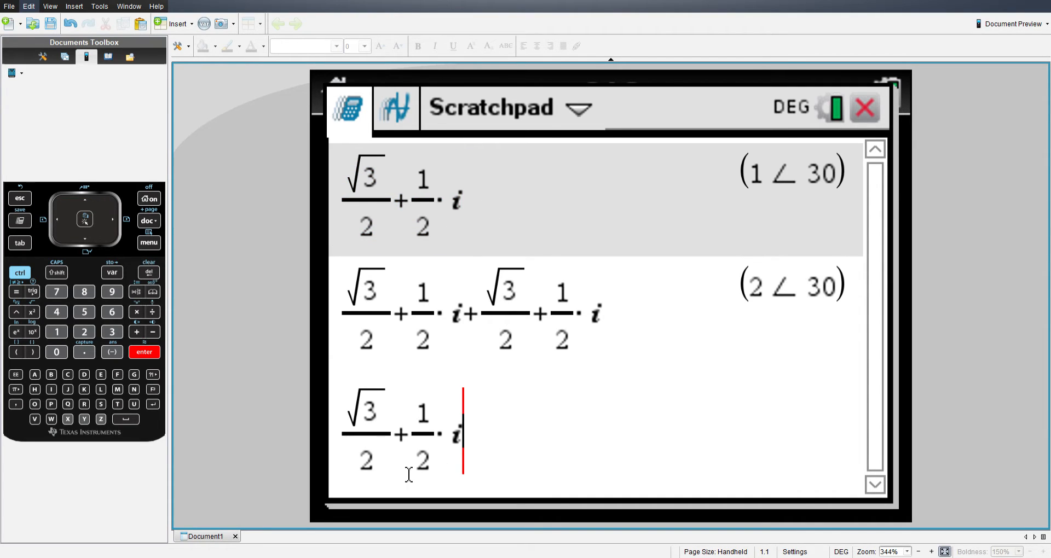
pyautogui.moveTo(1, 311)
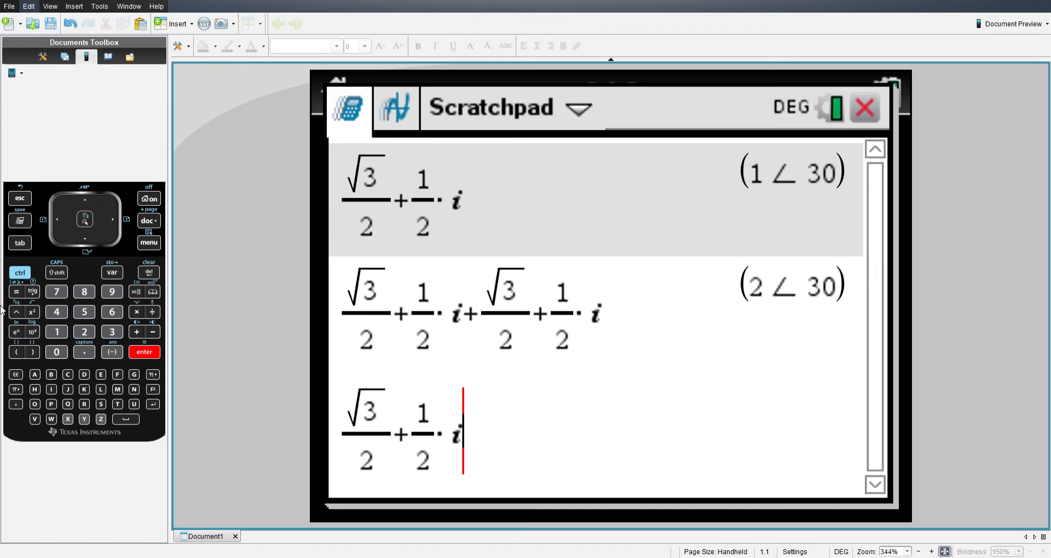
pyautogui.moveTo(219, 329)
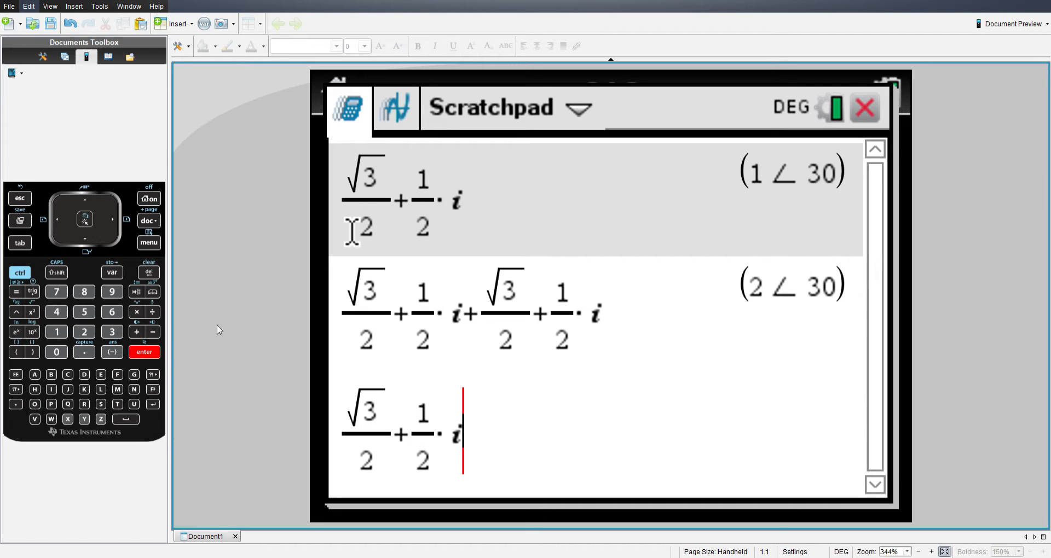
# Apply ▶Polar from Number > Complex Number Tools to √3/2 + 1/2·i
pyautogui.click(149, 243)
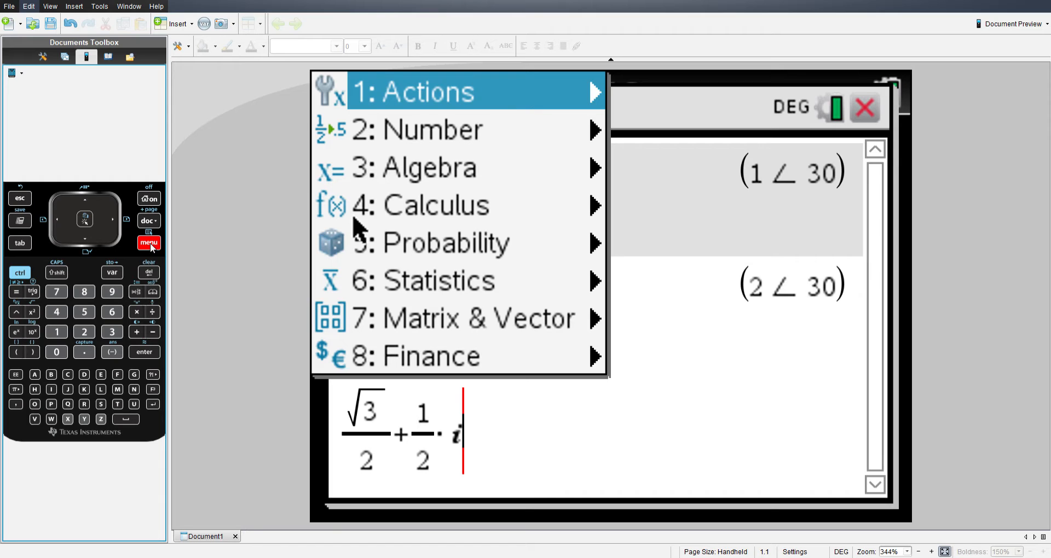
pyautogui.click(429, 129)
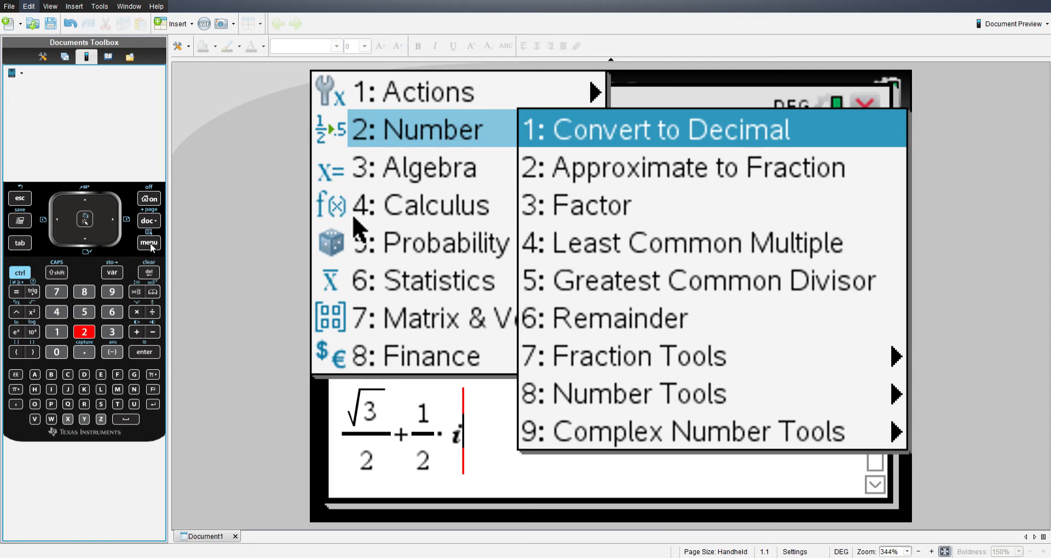
pyautogui.click(699, 431)
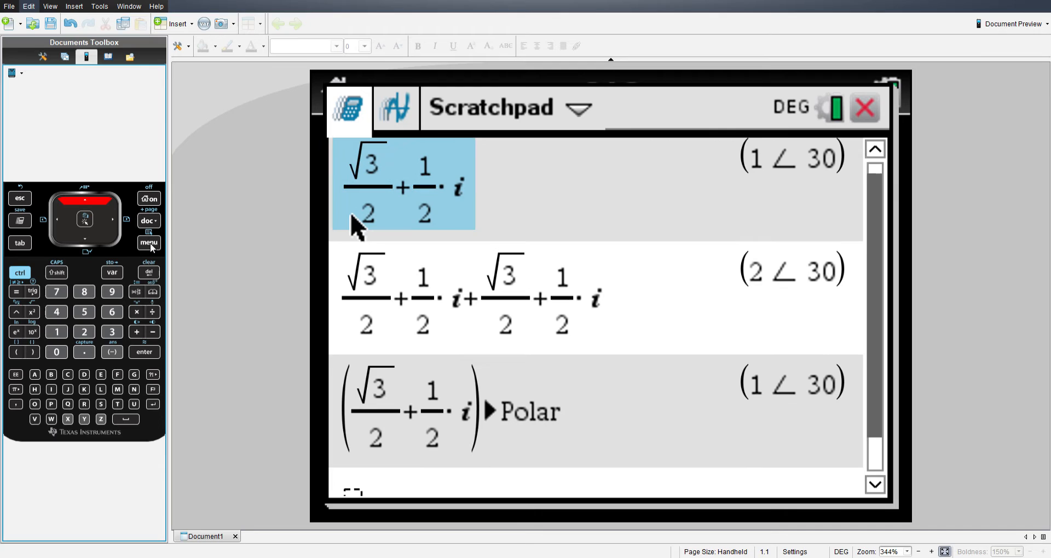
pyautogui.scroll(-3)
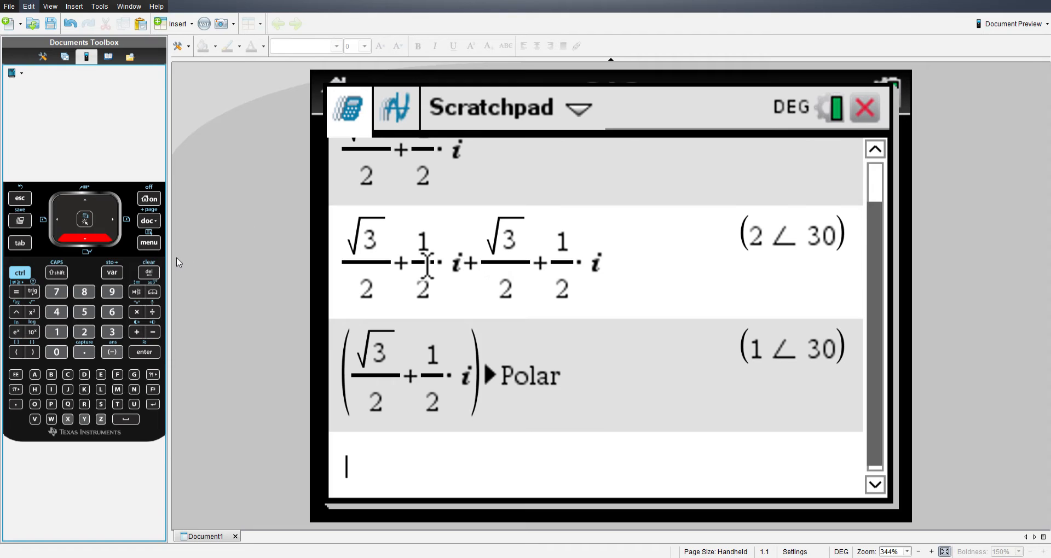
pyautogui.moveTo(16, 357)
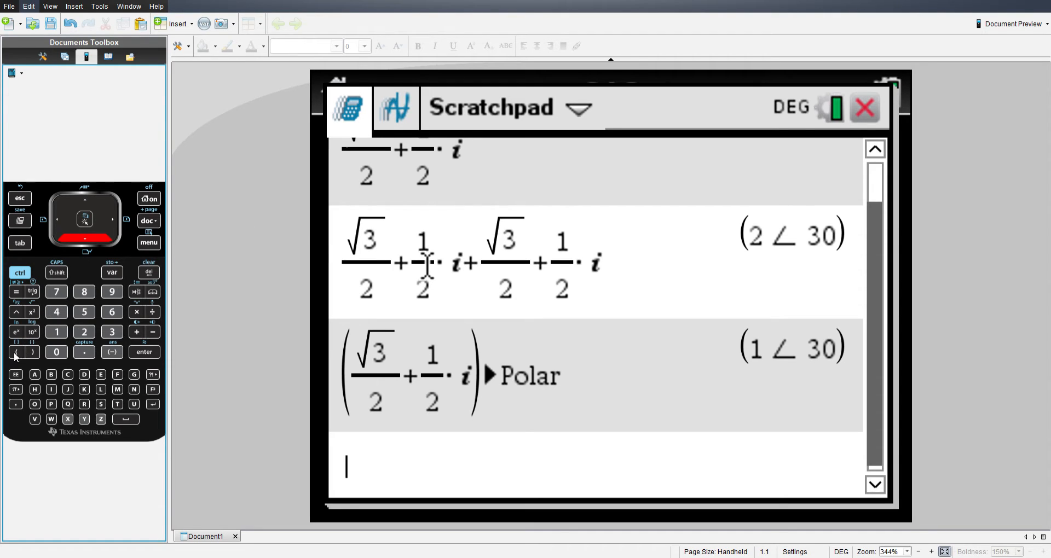
# Type (1 on a fresh entry line and open the special symbols palette
pyautogui.click(15, 352)
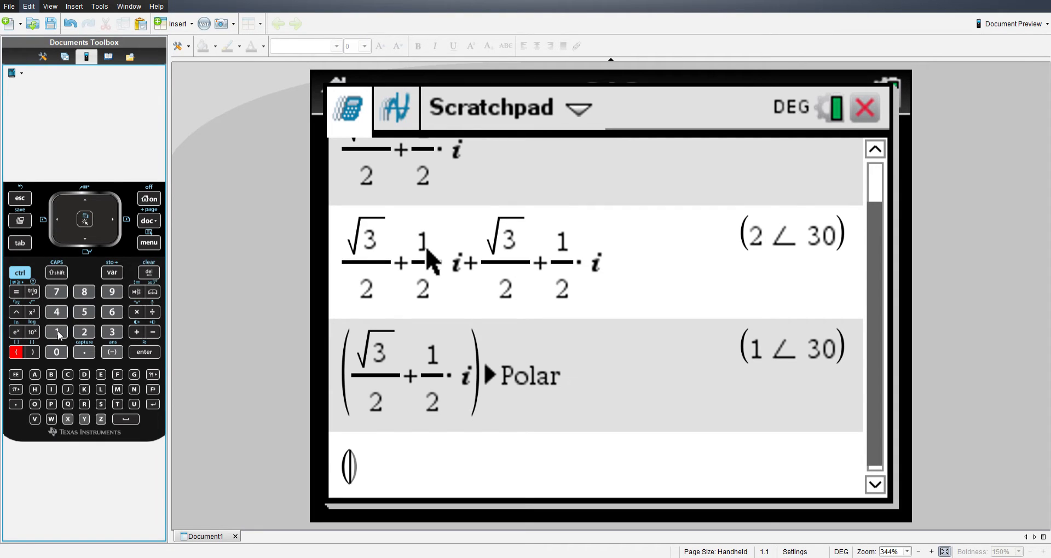
pyautogui.click(56, 332)
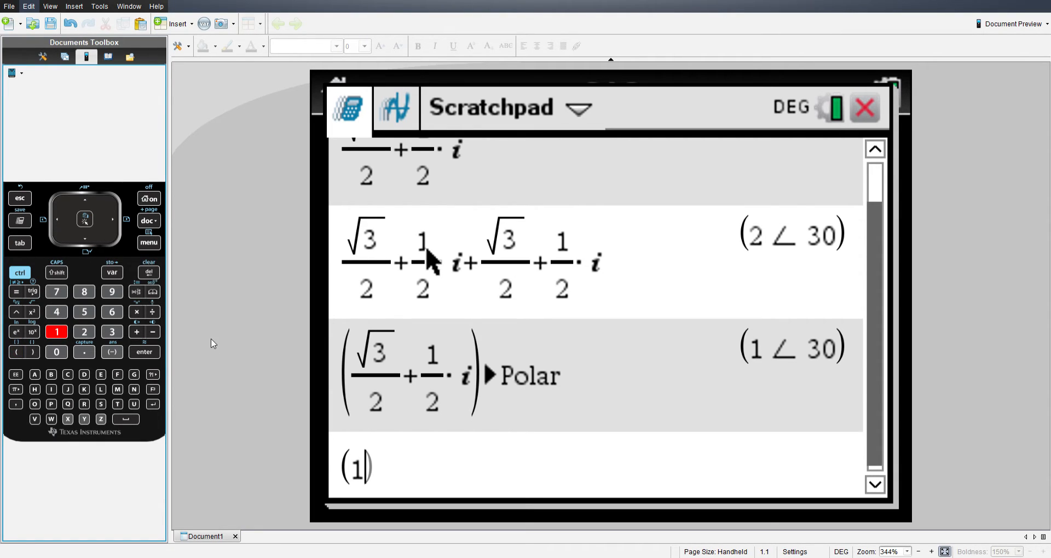
pyautogui.moveTo(737, 357)
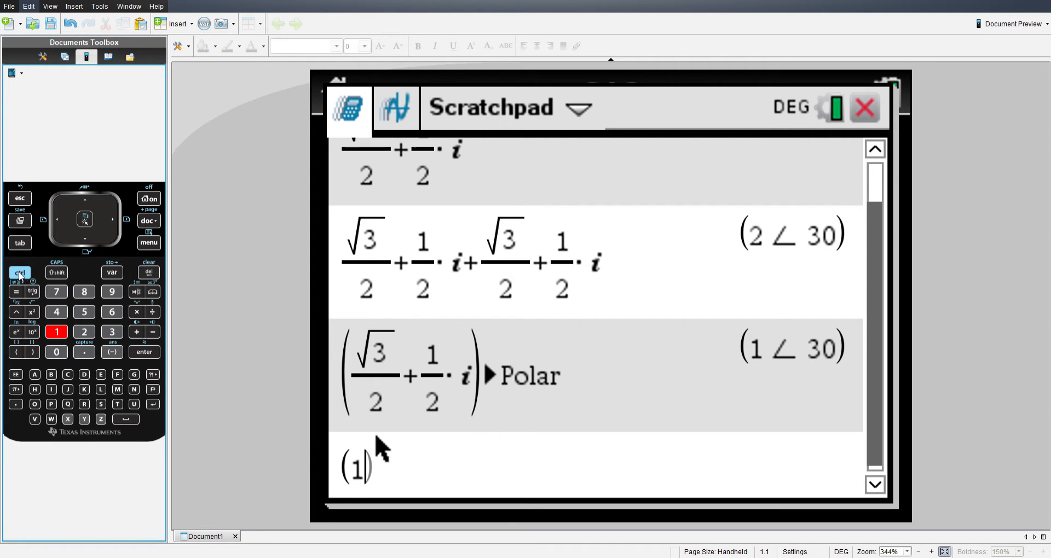
pyautogui.click(19, 273)
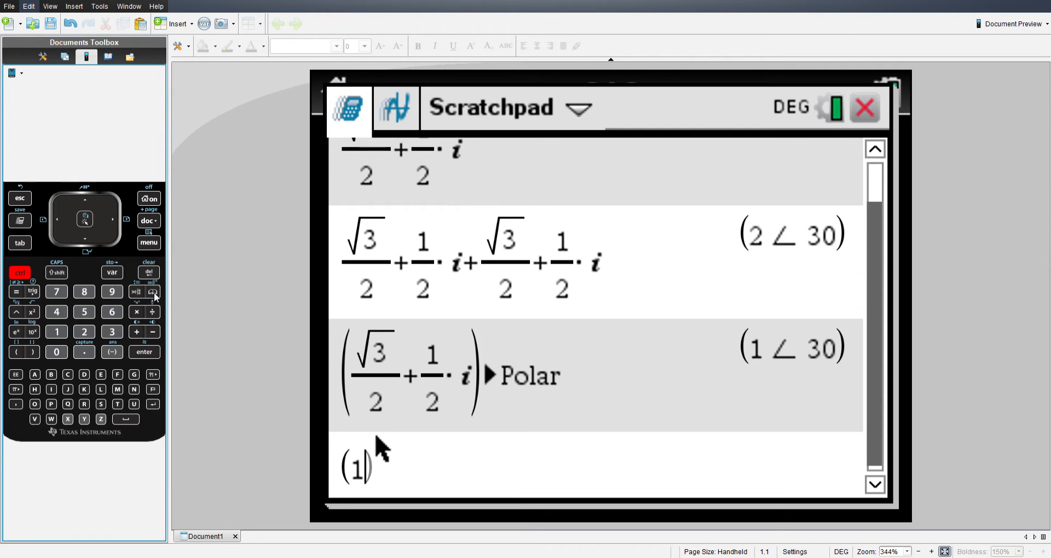
pyautogui.click(153, 292)
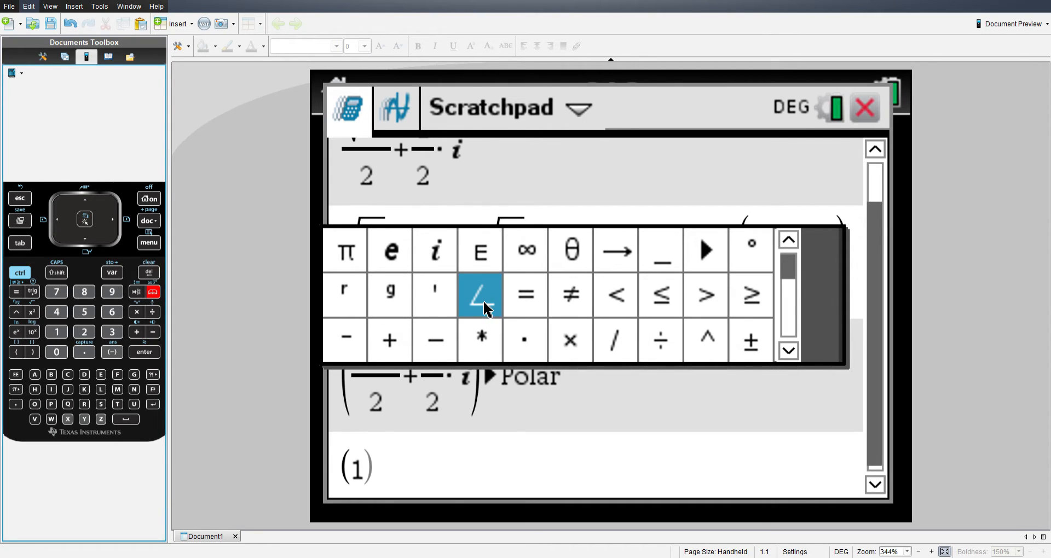
pyautogui.moveTo(794, 268)
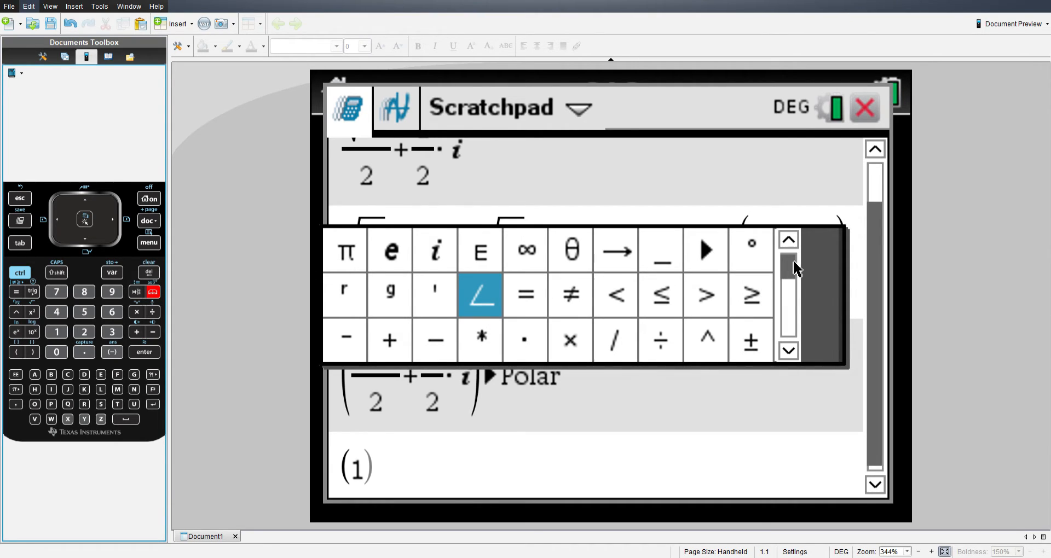
pyautogui.moveTo(717, 289)
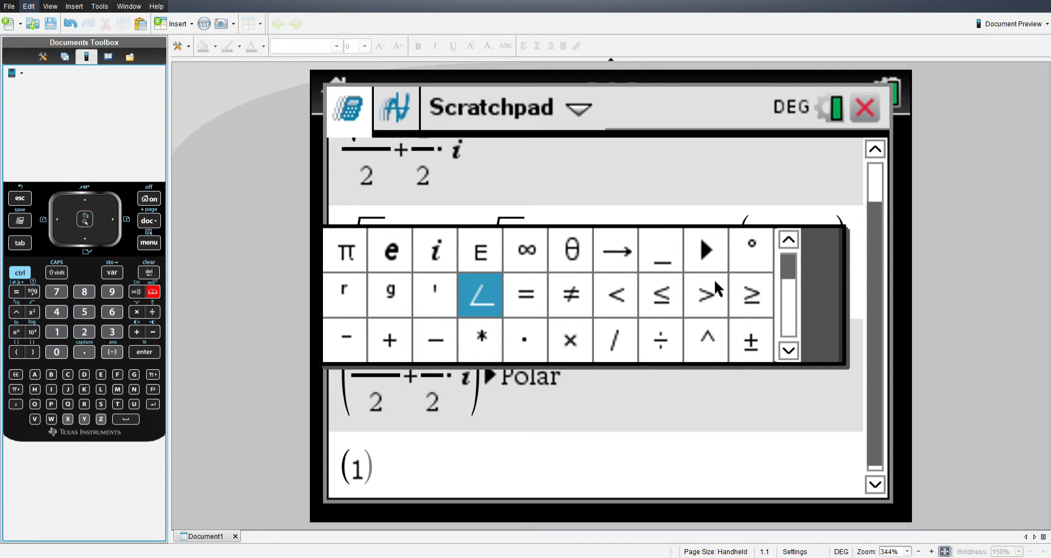
pyautogui.moveTo(766, 349)
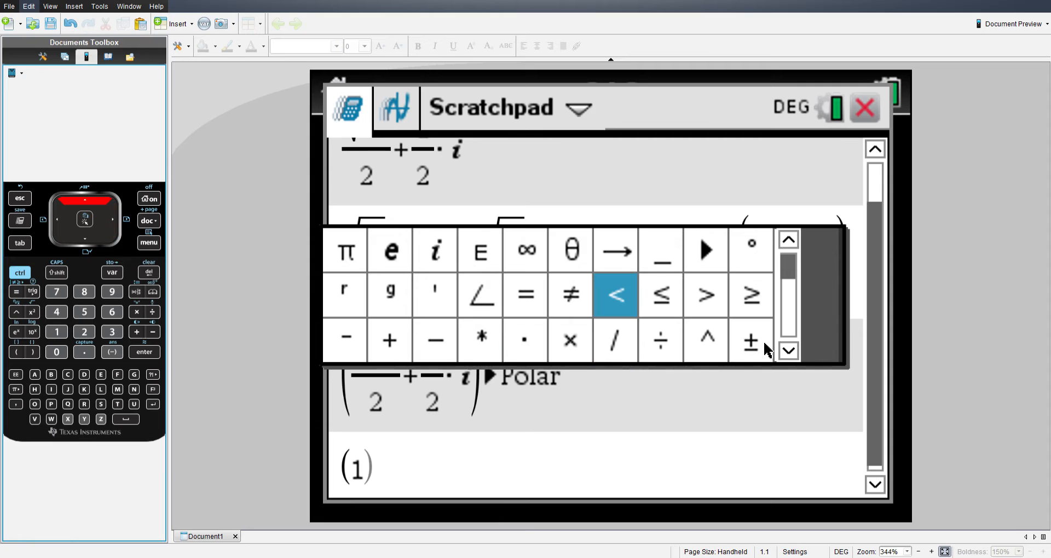
# Browse the symbol palette and insert ∠ after the 1, giving (1∠)
pyautogui.click(480, 295)
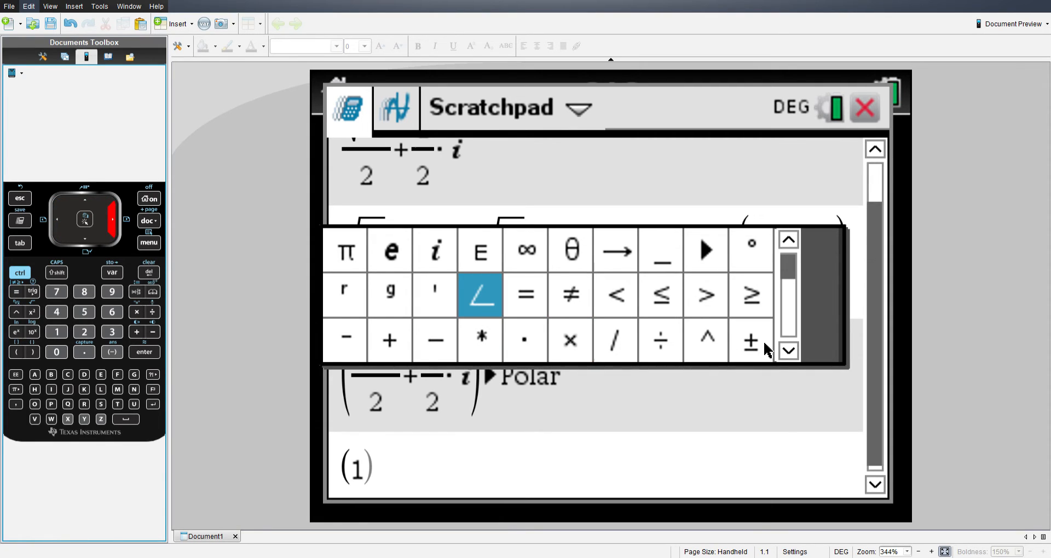
pyautogui.click(525, 295)
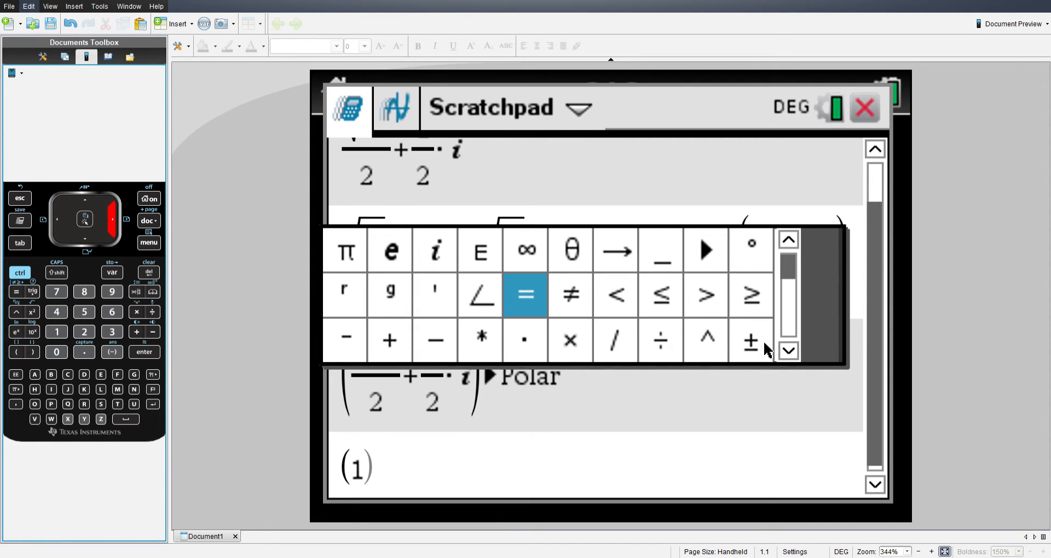
pyautogui.click(787, 352)
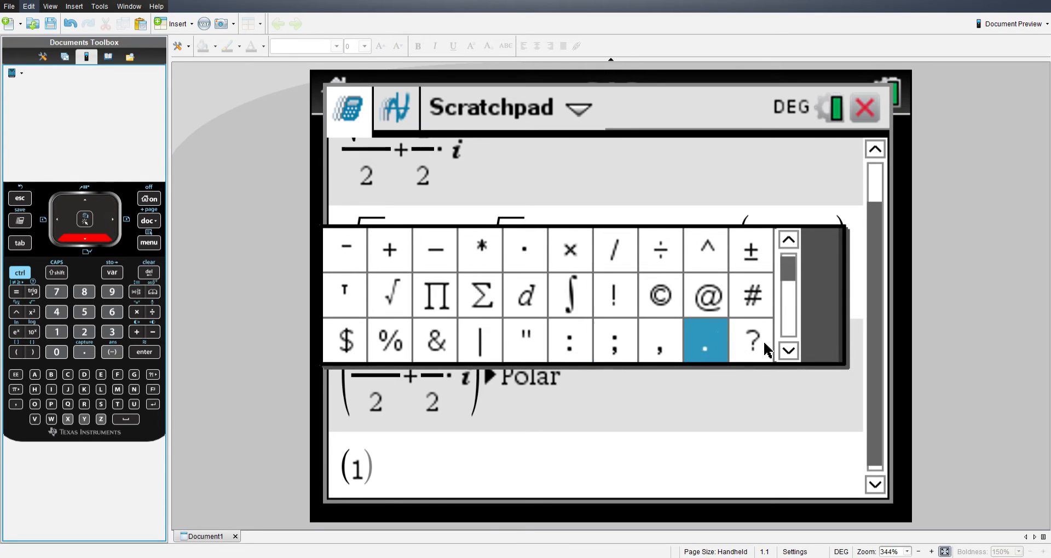
pyautogui.click(789, 352)
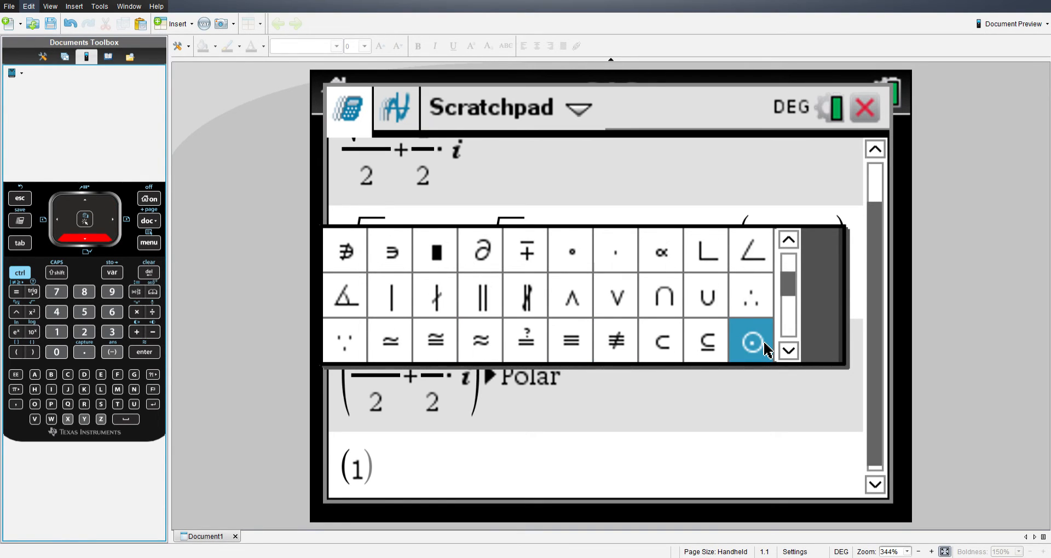
pyautogui.click(788, 240)
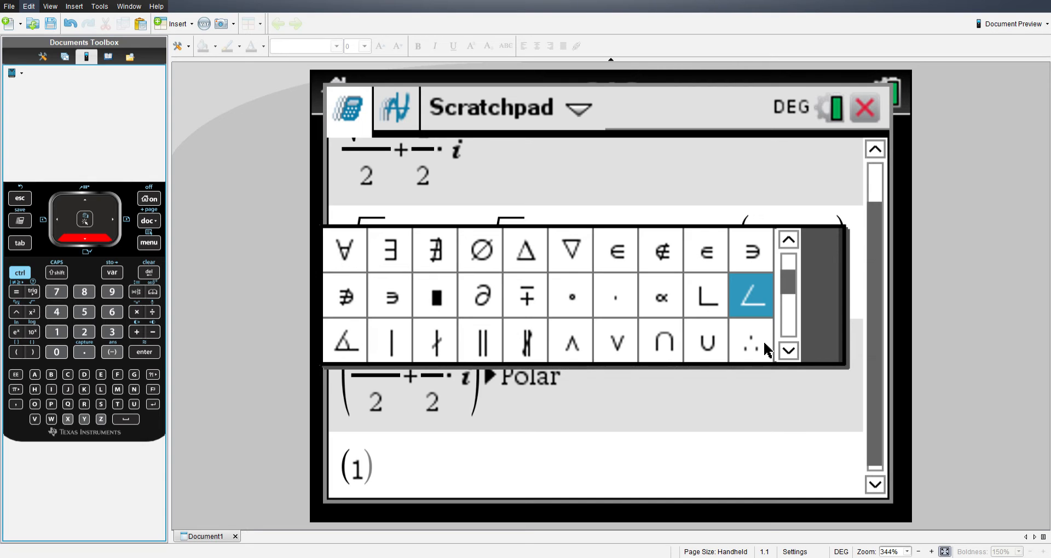
pyautogui.click(788, 239)
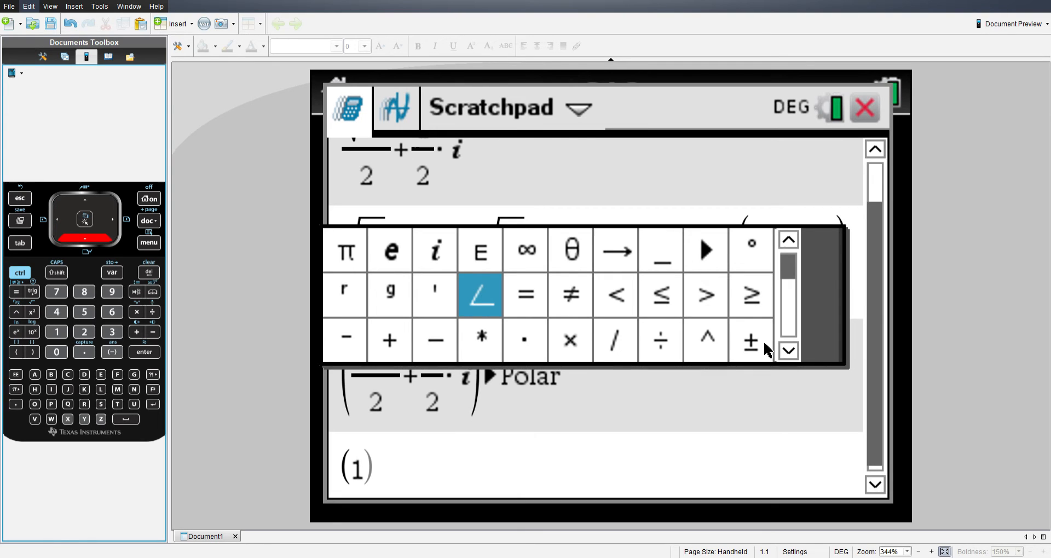
pyautogui.click(478, 296)
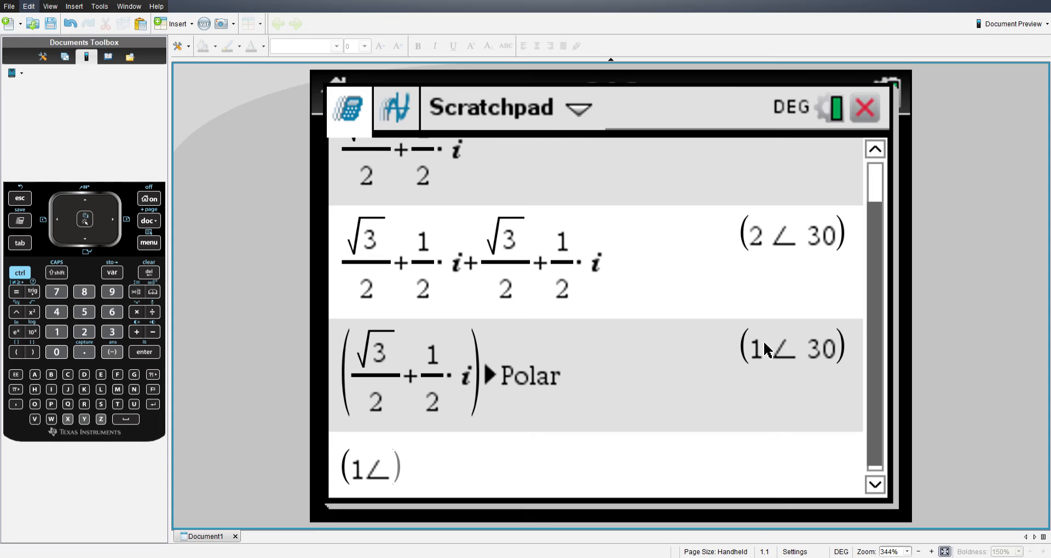
pyautogui.moveTo(813, 288)
pyautogui.write('30')
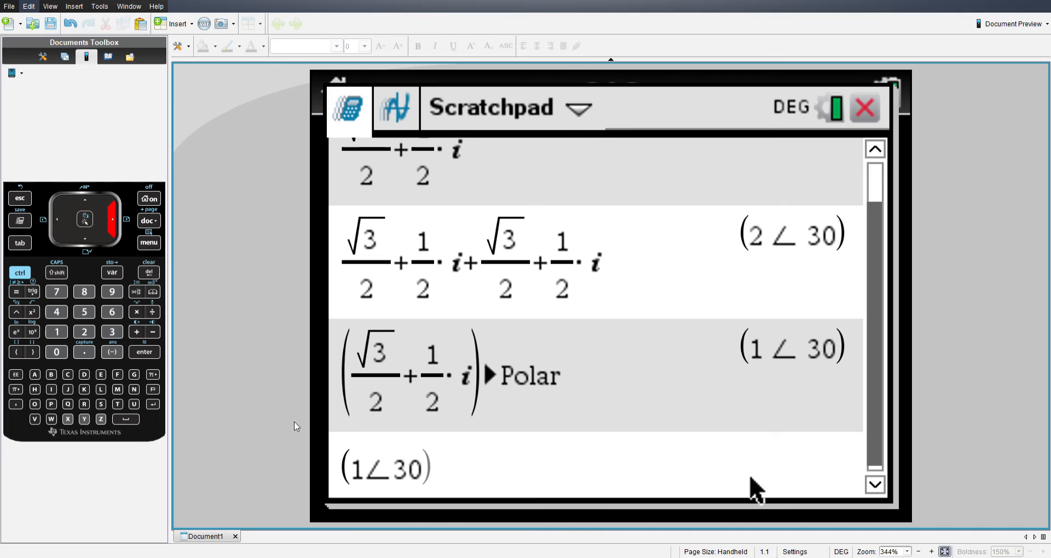
# Complete and evaluate (1∠30), then begin another (1∠30) entry
pyautogui.click(386, 467)
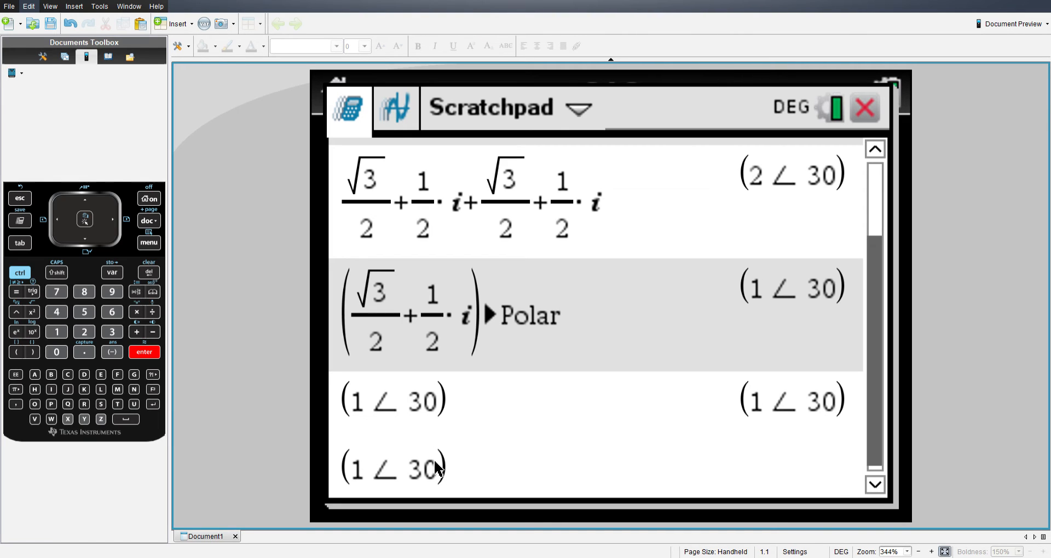
pyautogui.moveTo(544, 432)
pyautogui.write('+')
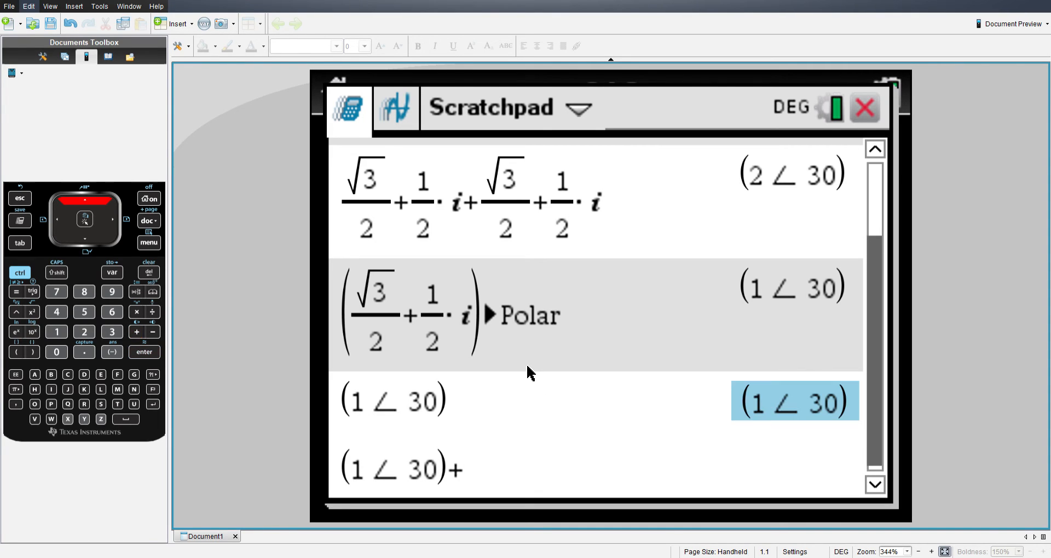
# Sum (1∠30)+(1∠30) to get (2∠30) and paste (2∠30) onto the next line
pyautogui.click(144, 352)
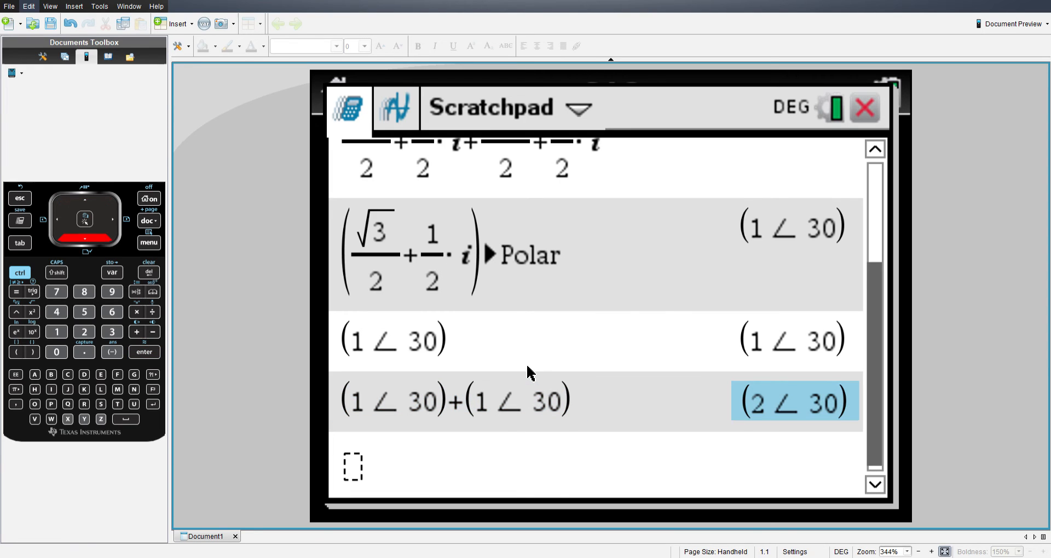
pyautogui.click(144, 352)
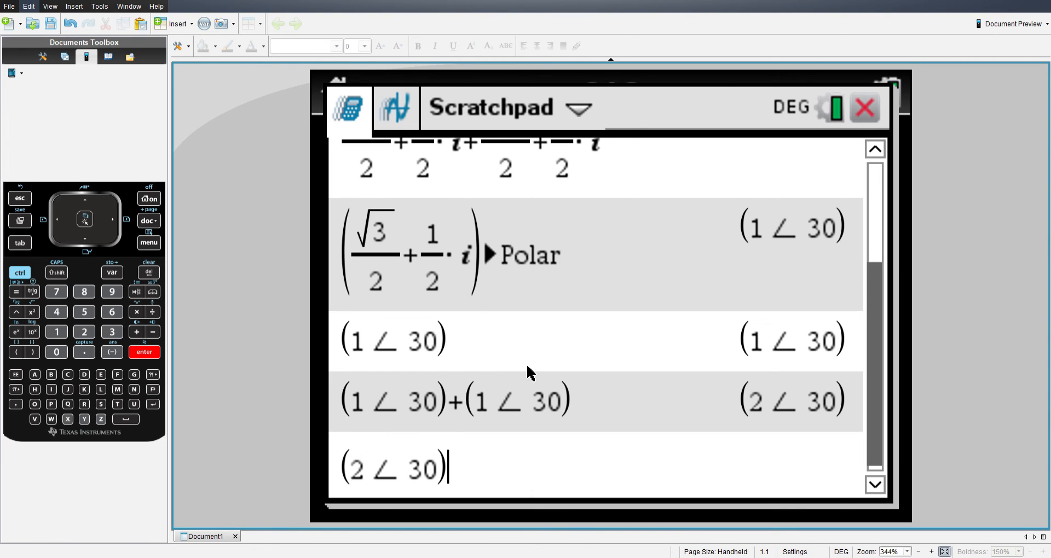
pyautogui.moveTo(439, 134)
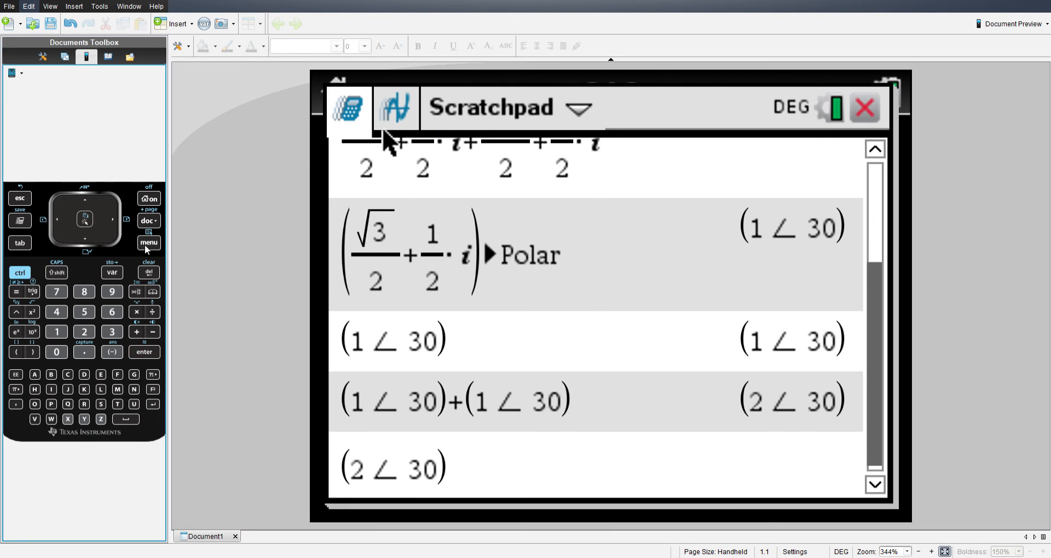
# Convert (2∠30) to √3+i and (1∠30) to √3/2+1/2·i with ▶Rect
pyautogui.click(149, 243)
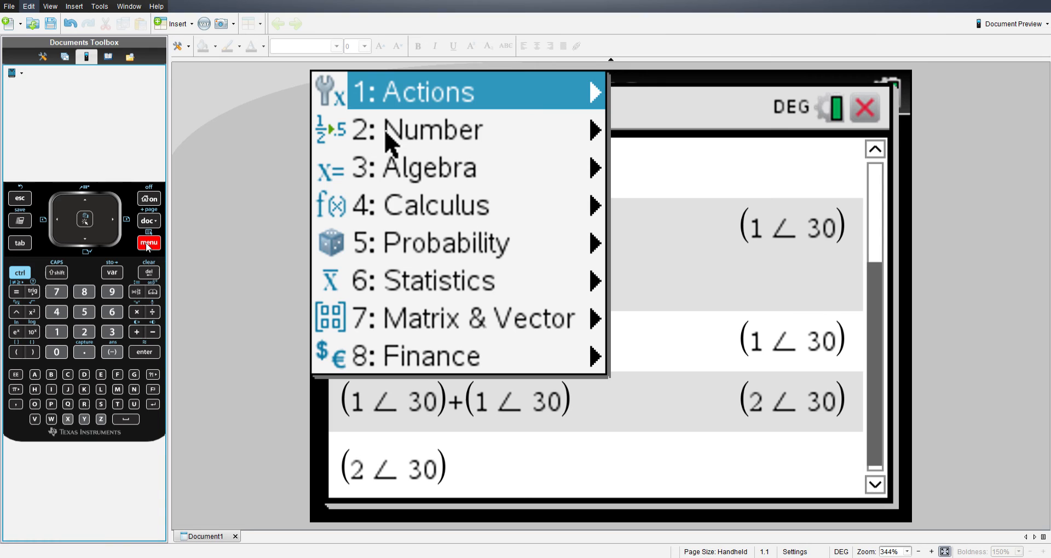
pyautogui.click(432, 129)
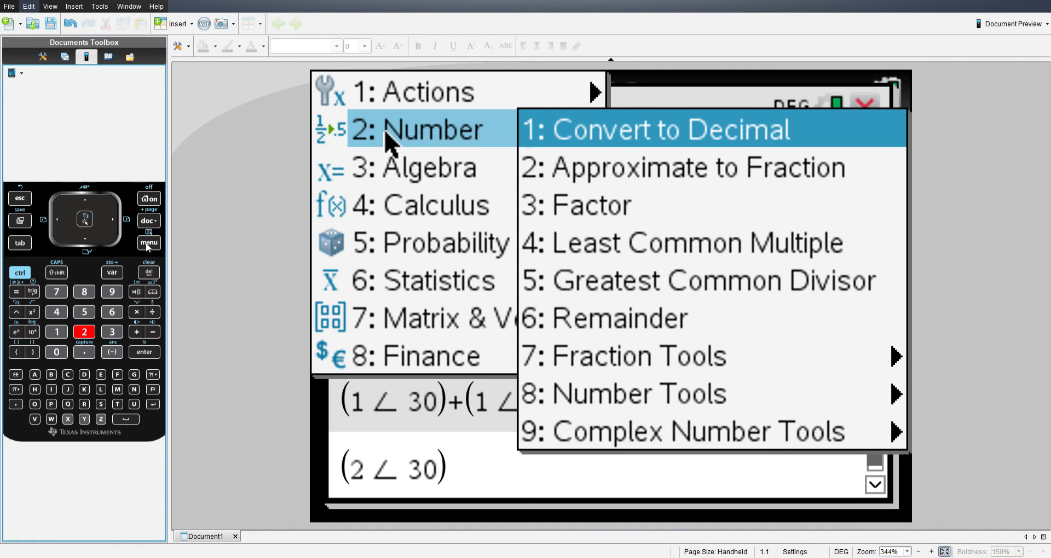
pyautogui.click(697, 431)
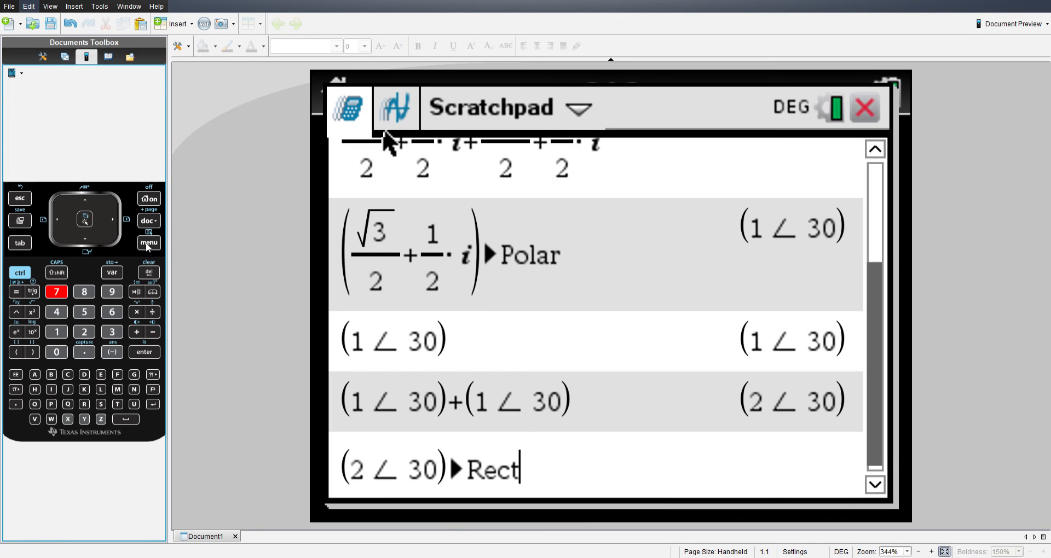
pyautogui.click(144, 352)
pyautogui.write('(1∠30)')
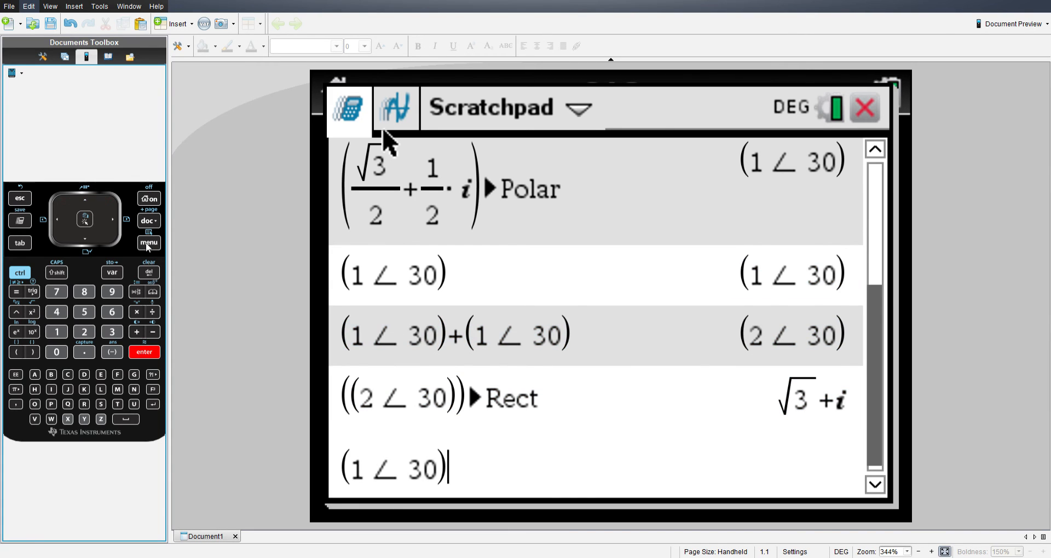
pyautogui.click(149, 243)
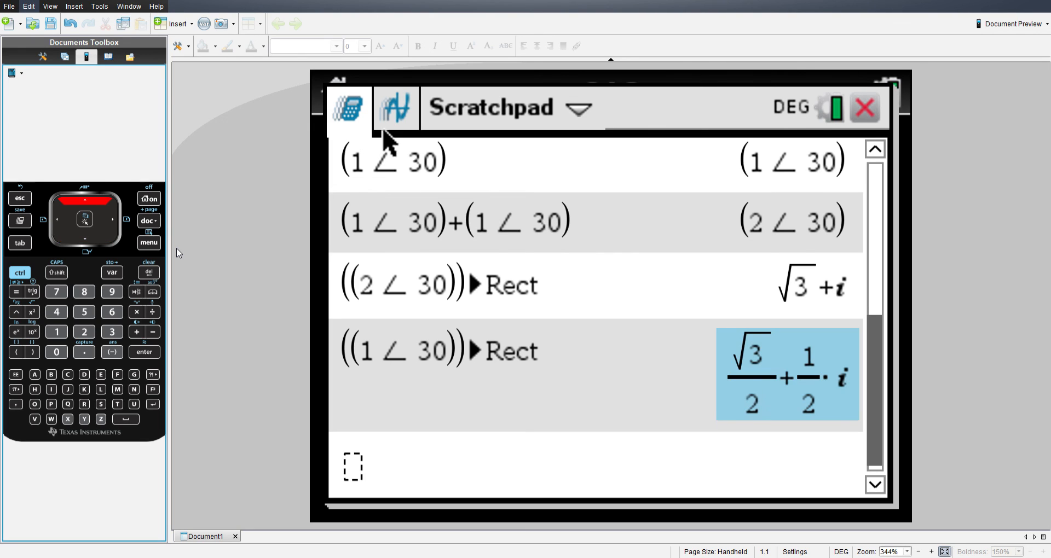
# Paste the √3/2+1/2·i result into a new entry and append a plus sign
pyautogui.click(143, 352)
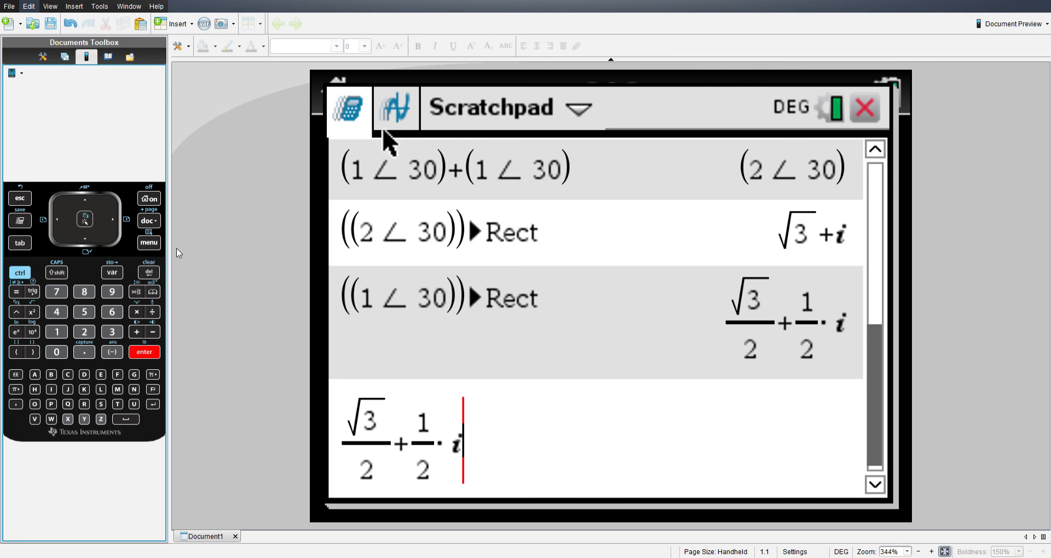
pyautogui.click(135, 332)
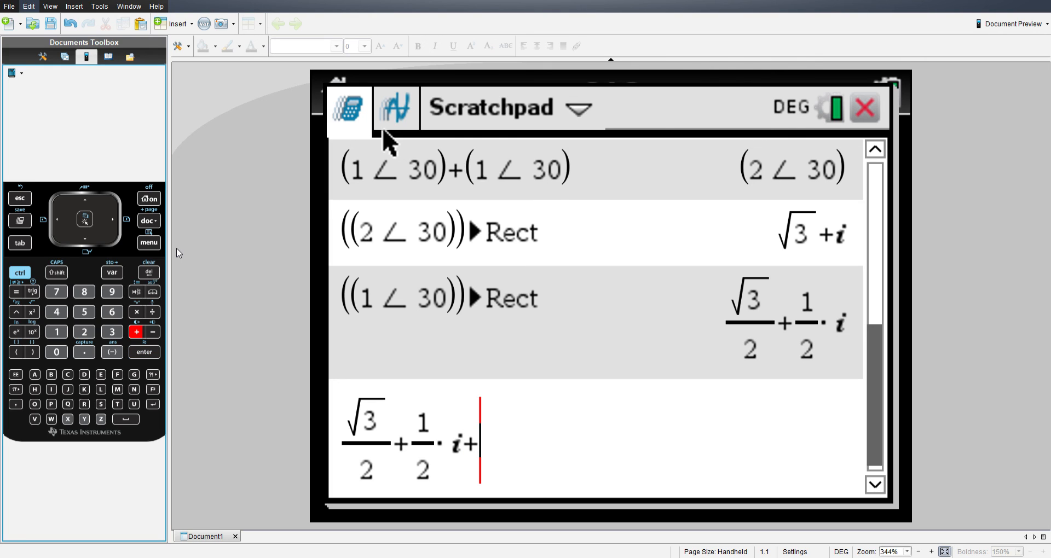